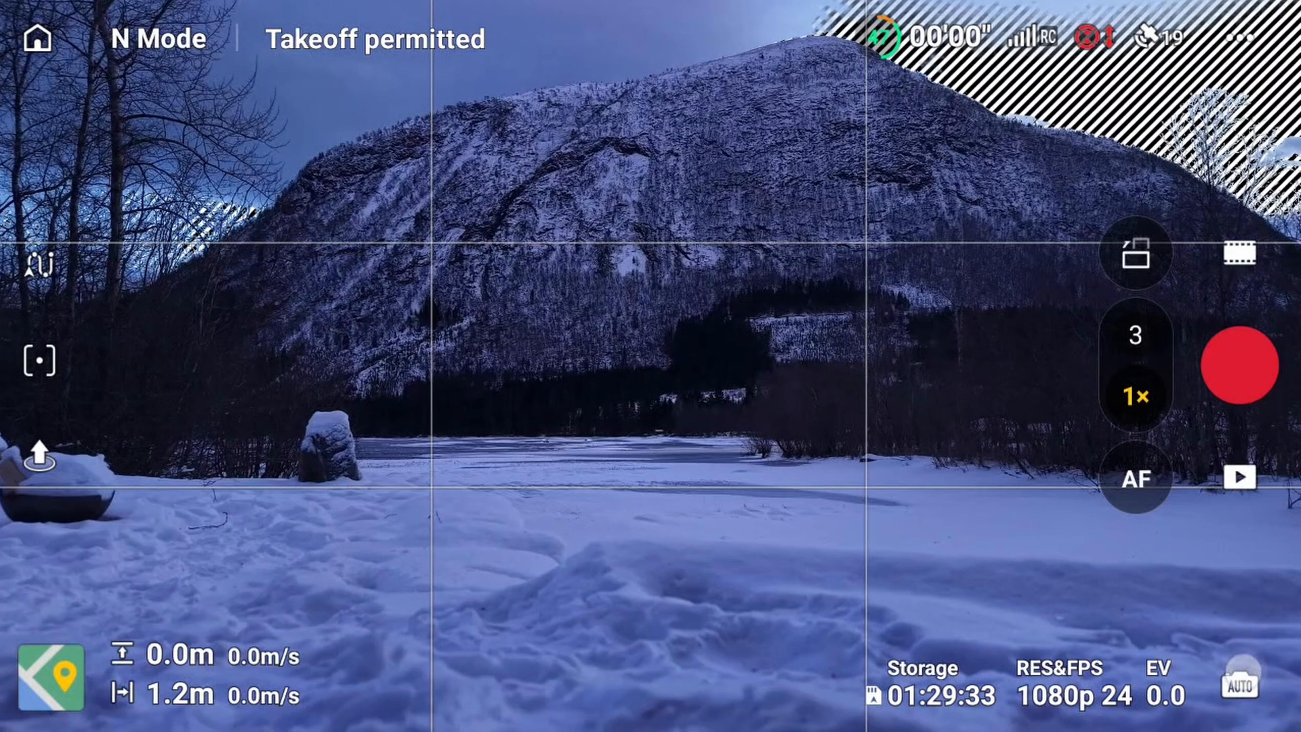
Switch to Pro shooting mode and warm the white balance toward 6800K
{"action": "left_click", "coordinate": [1240, 687]}
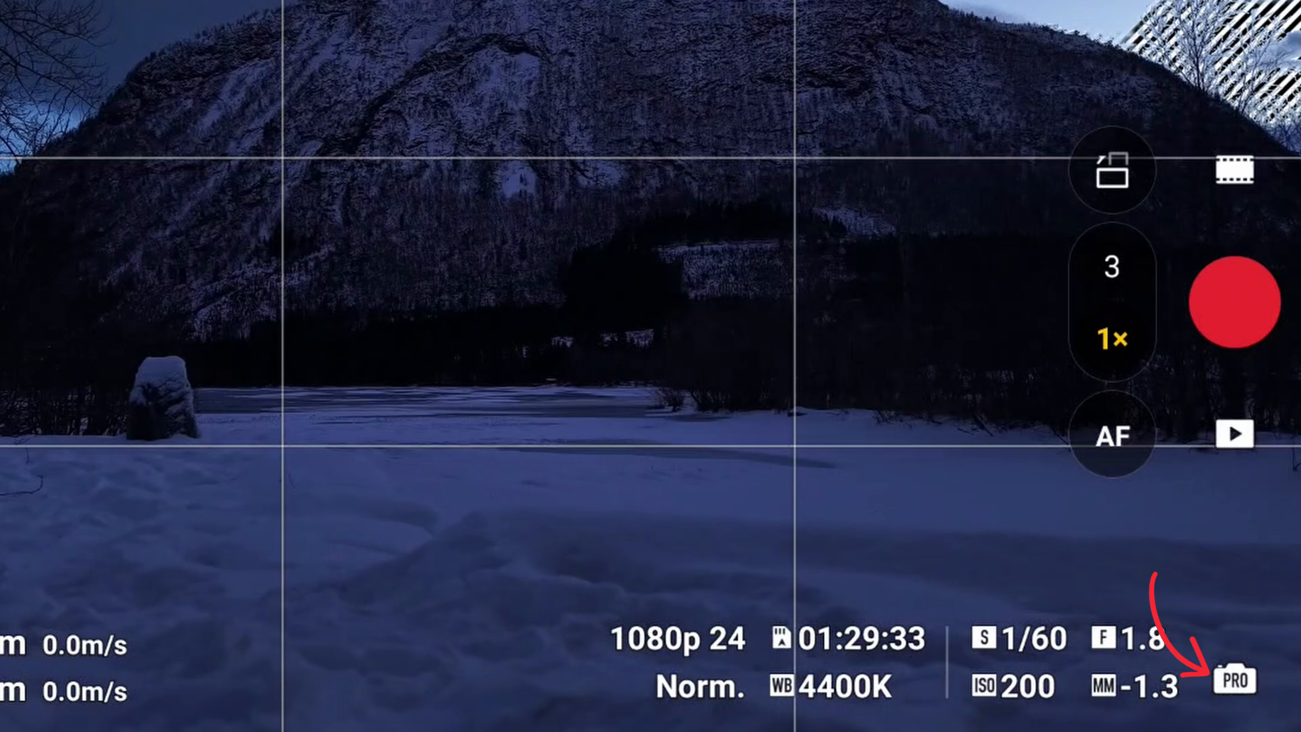
{"action": "left_click", "coordinate": [1234, 678]}
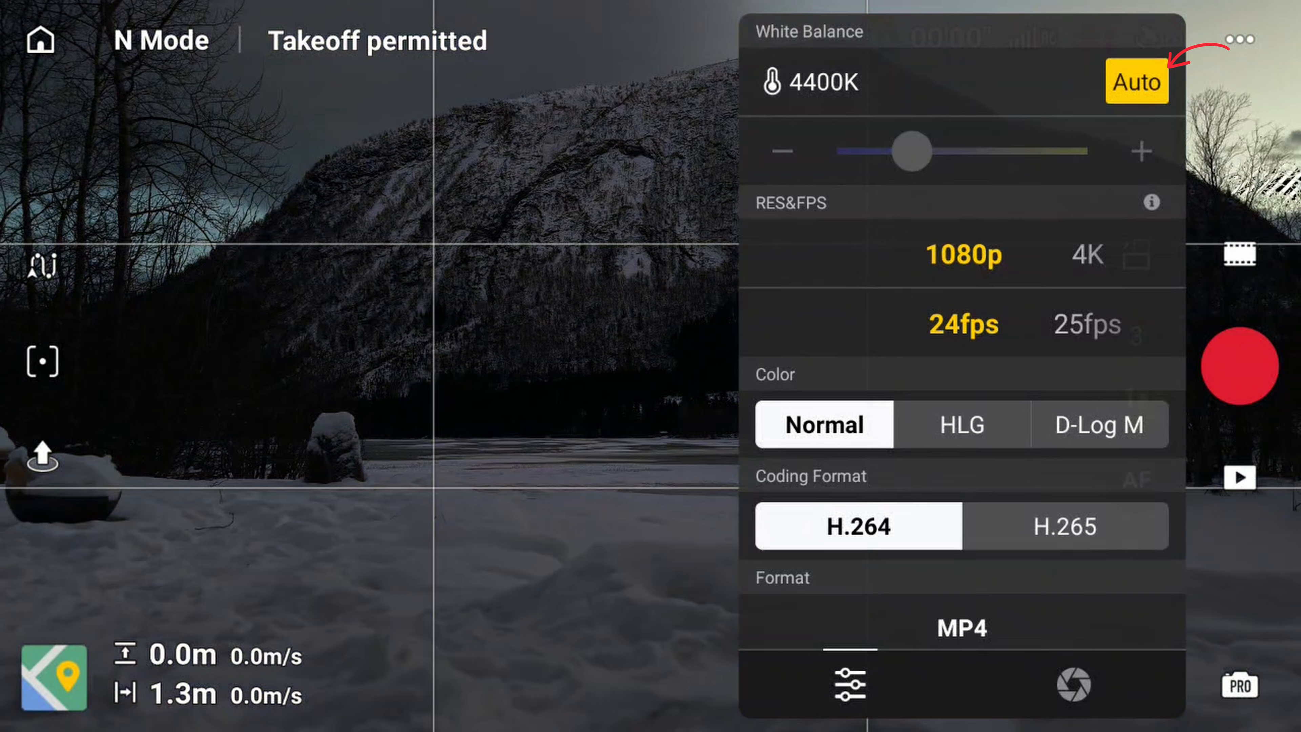
{"action": "left_click_drag", "start_coordinate": [911, 152], "coordinate": [984, 152]}
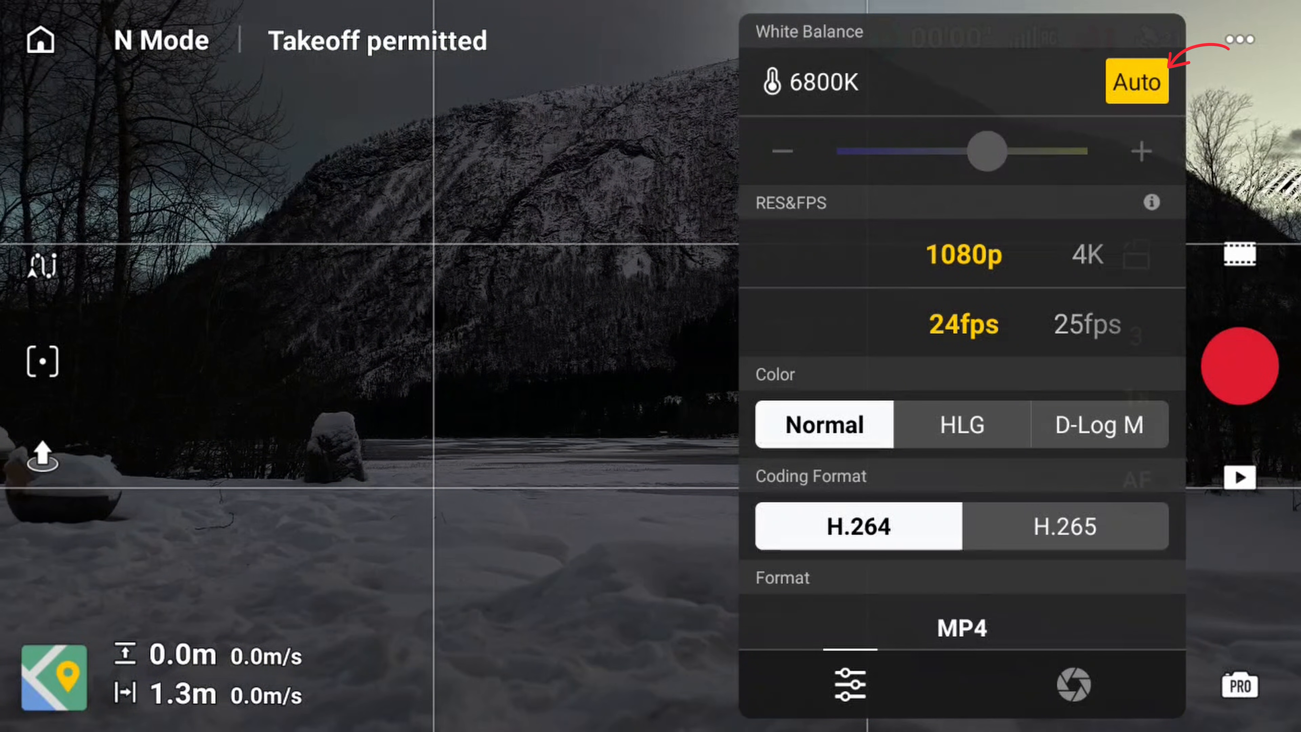
Fine-tune the white balance to 6800K and leave Auto white balance off
{"action": "left_click", "coordinate": [1137, 82]}
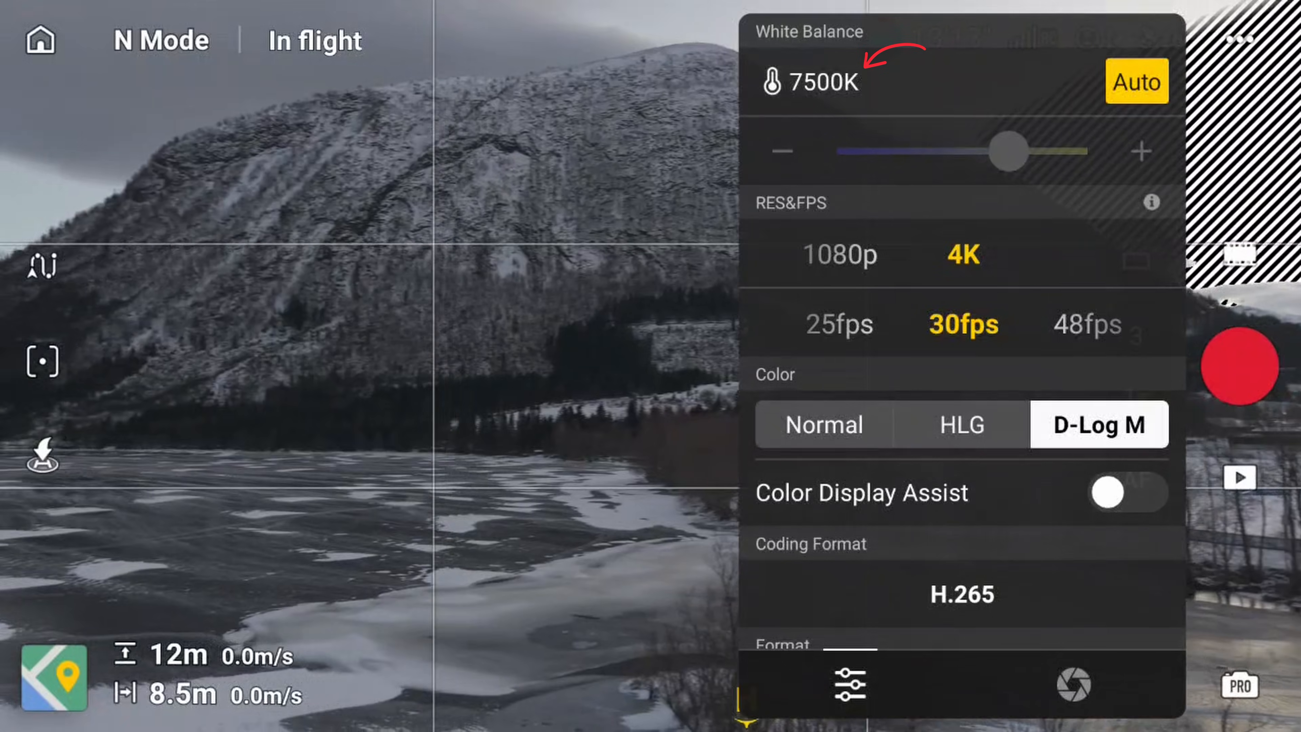
{"action": "left_click_drag", "start_coordinate": [1009, 151], "coordinate": [1023, 151]}
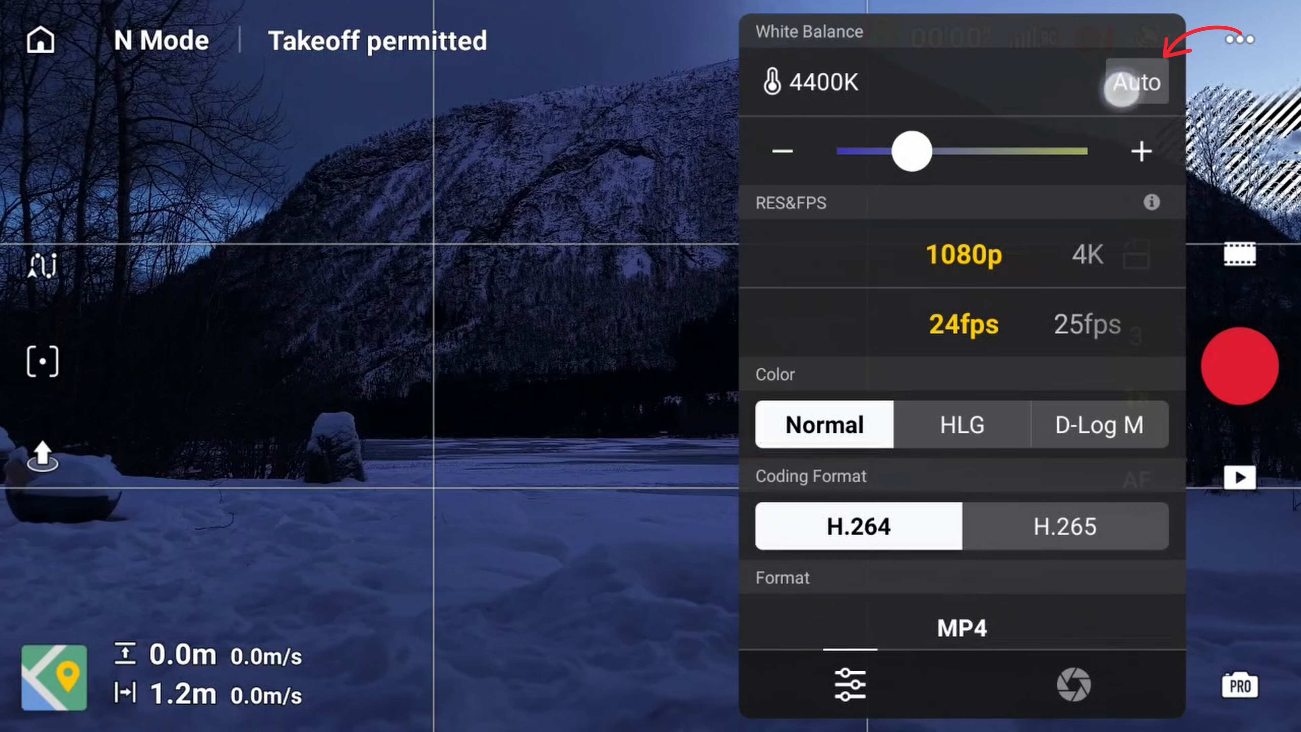
{"action": "left_click", "coordinate": [1138, 82]}
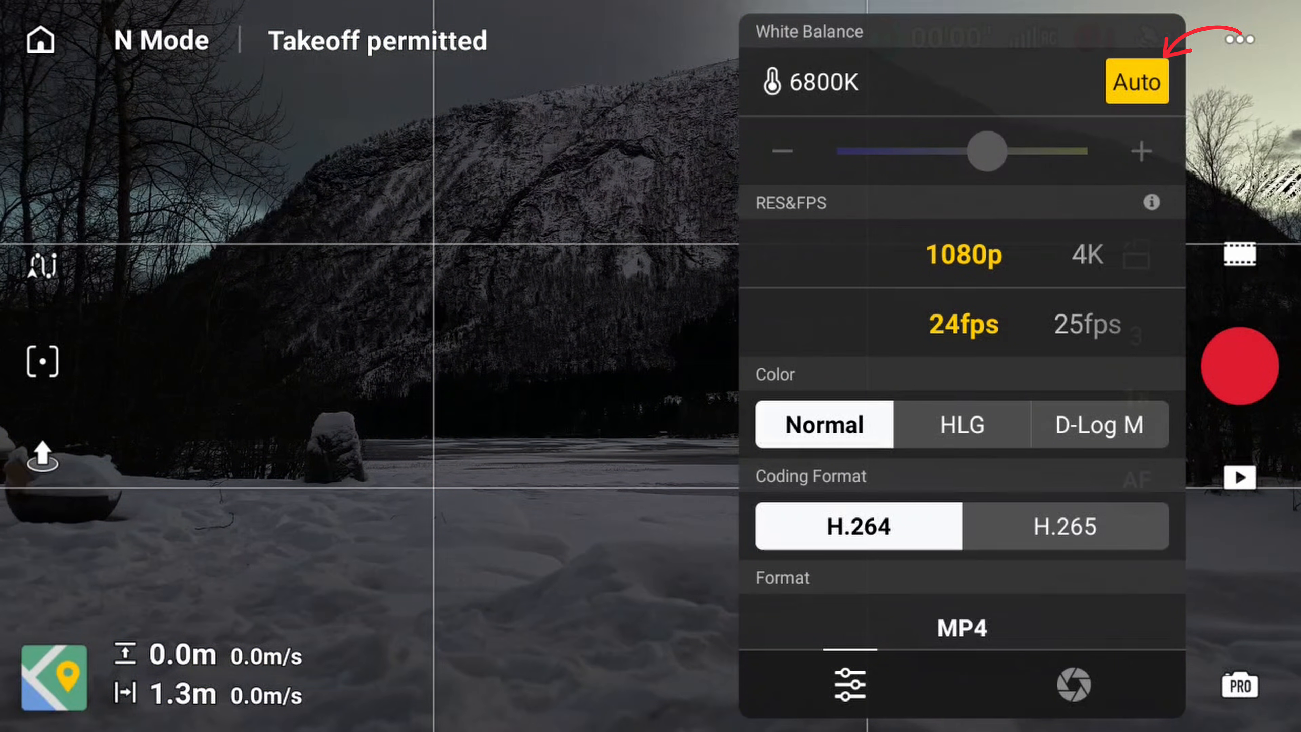
{"action": "left_click", "coordinate": [1136, 82]}
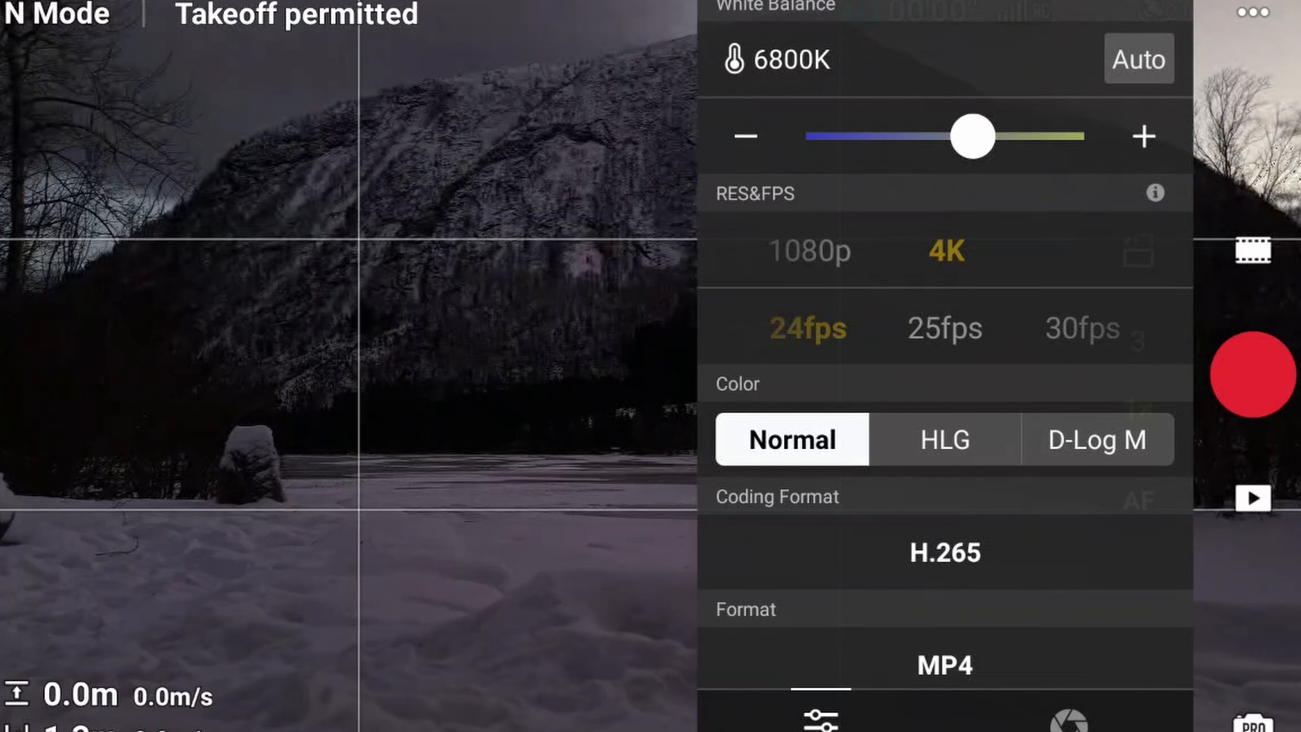
Set the video frame rate to 30fps at 4K resolution
{"action": "left_click", "coordinate": [944, 328]}
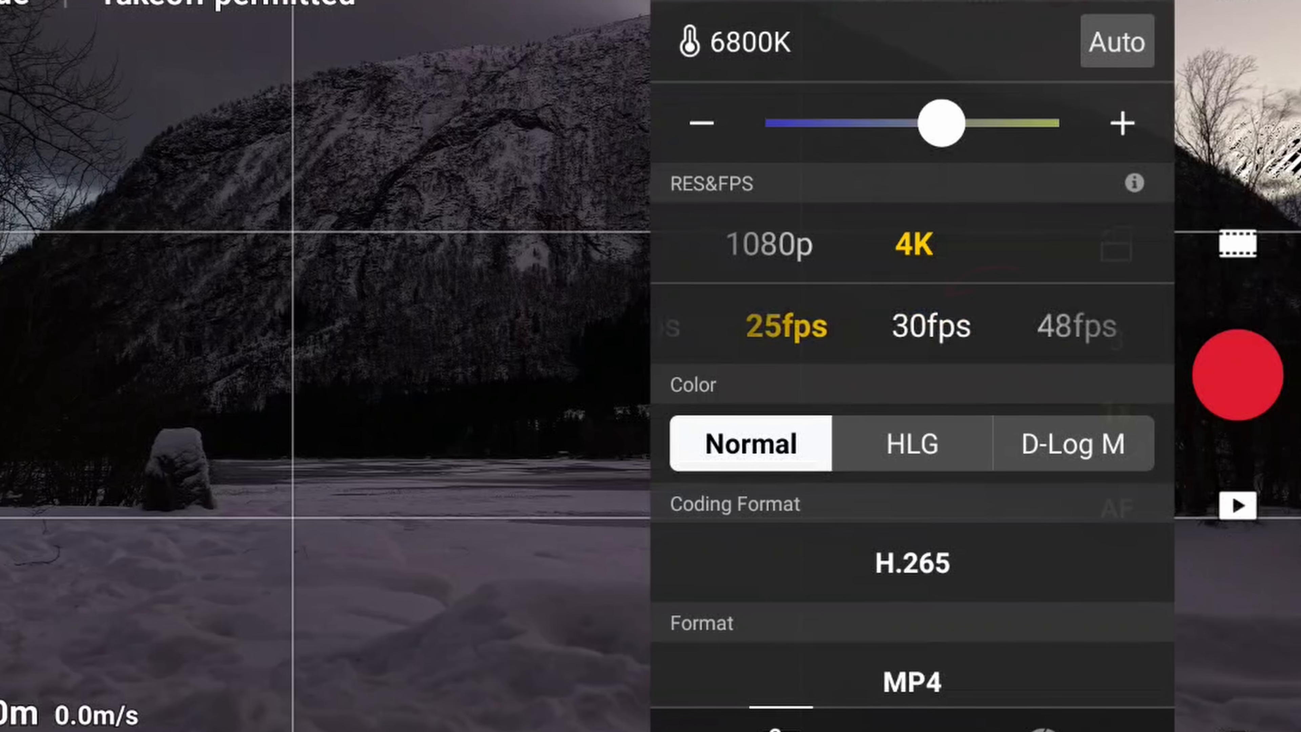
{"action": "left_click", "coordinate": [911, 327]}
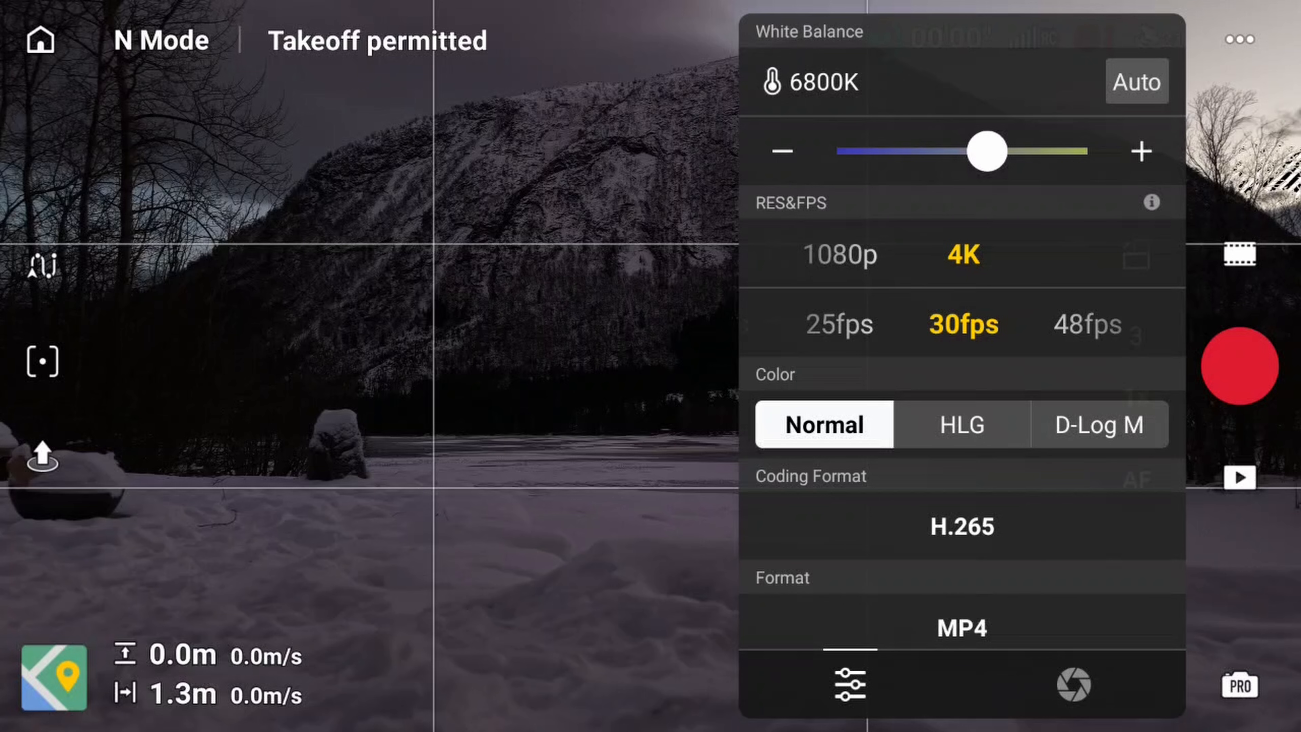
Switch the colour profile to D-Log M for 4K 30fps recording
{"action": "left_click", "coordinate": [1099, 424]}
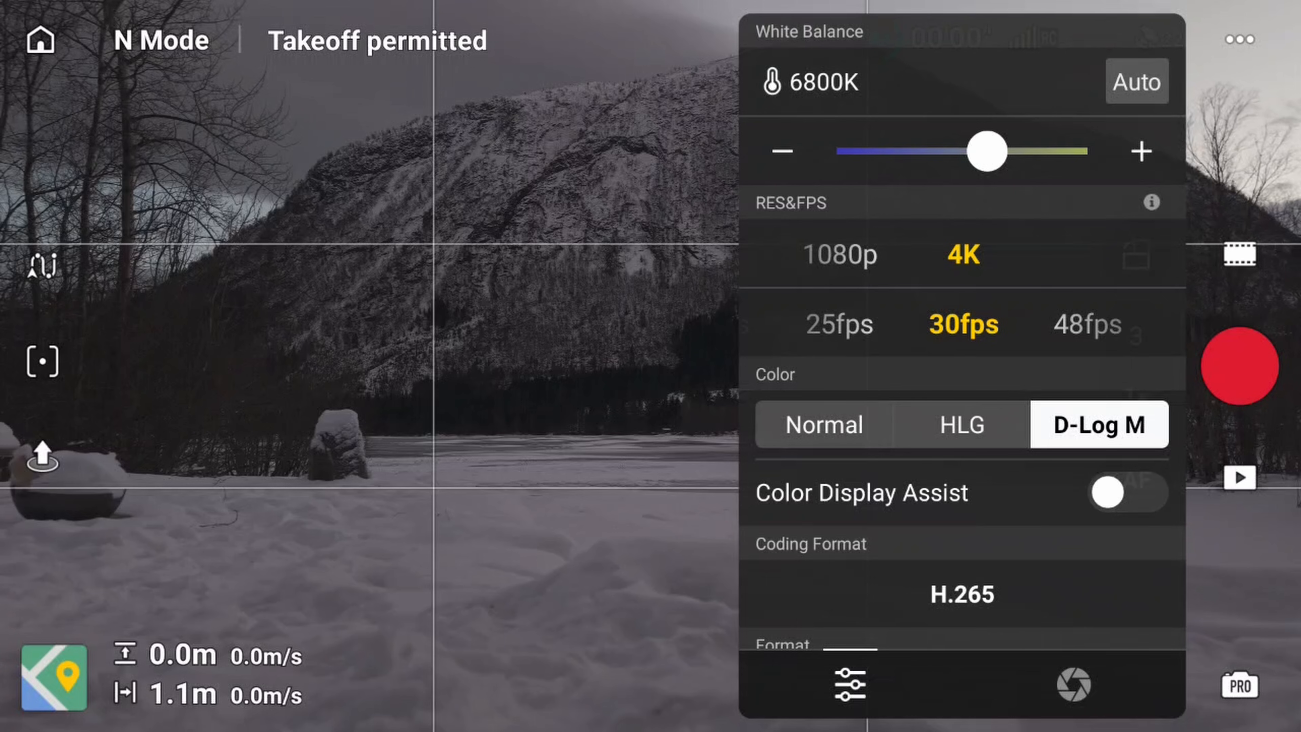
{"action": "left_click", "coordinate": [1131, 496]}
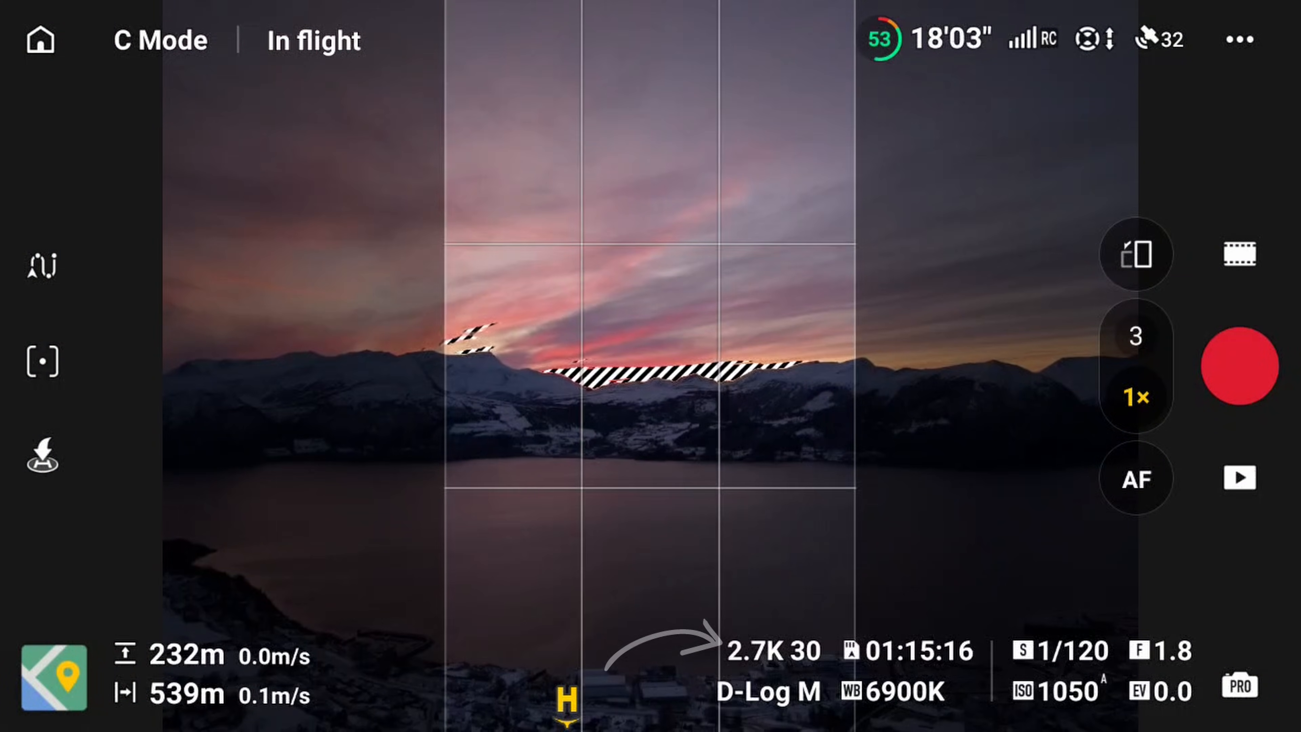
Bring up the exposure settings showing ISO 100 and a 1/60 shutter
{"action": "left_click", "coordinate": [1241, 370]}
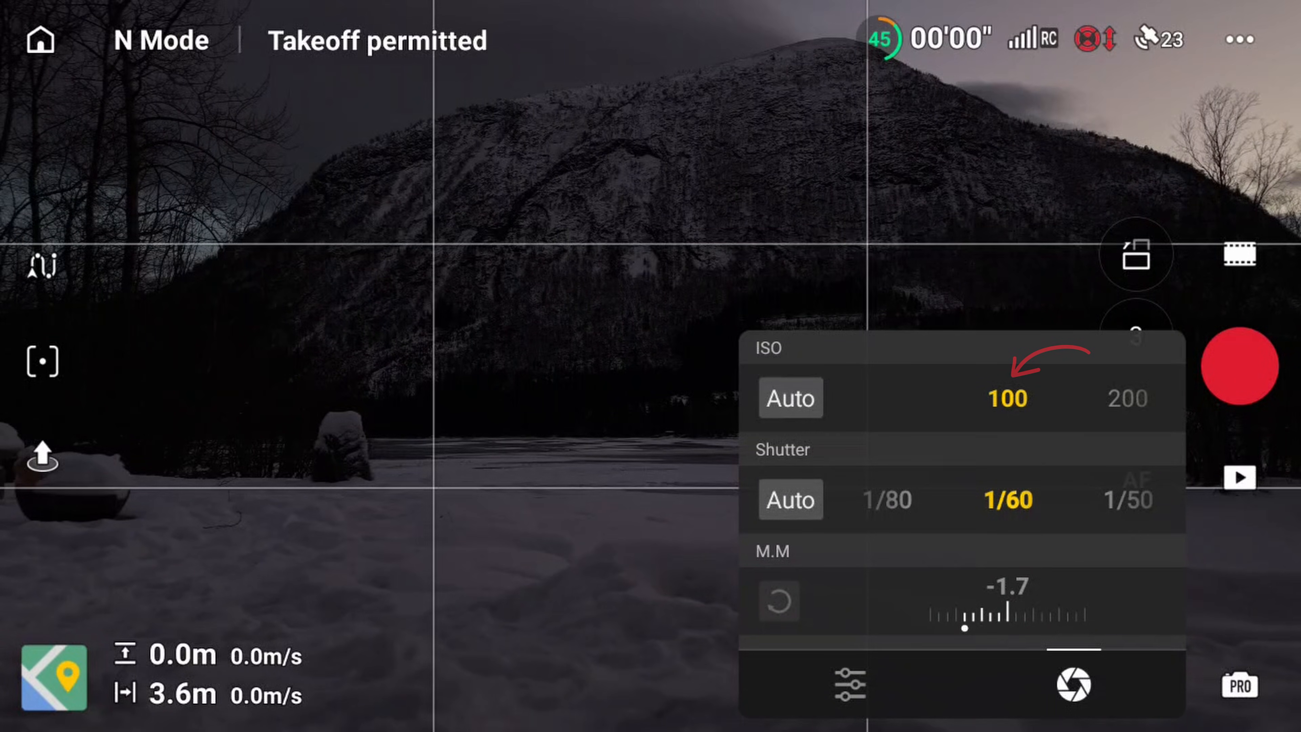
Adjust the manual exposure before heading into the Camera settings page
{"action": "left_click", "coordinate": [1007, 401]}
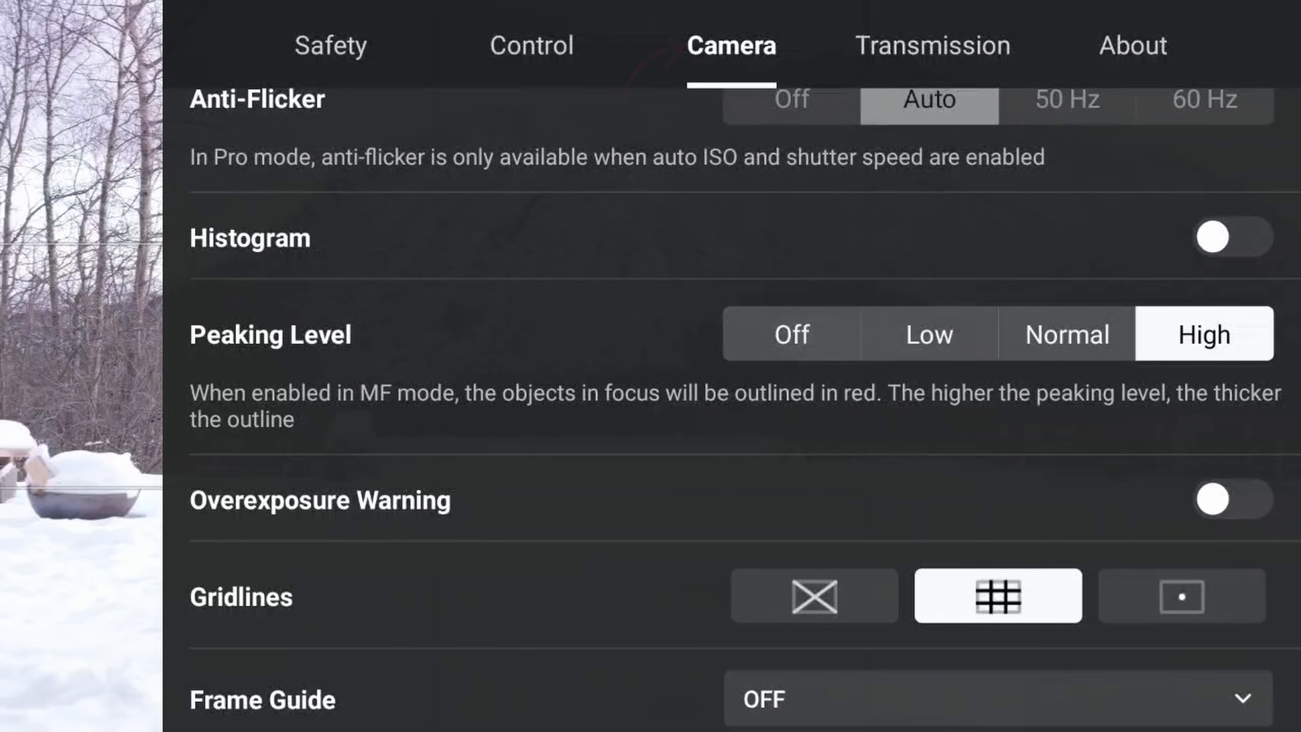
Enable grid-pattern gridlines and check the Color Display Assist toggle
{"action": "left_click", "coordinate": [1233, 503]}
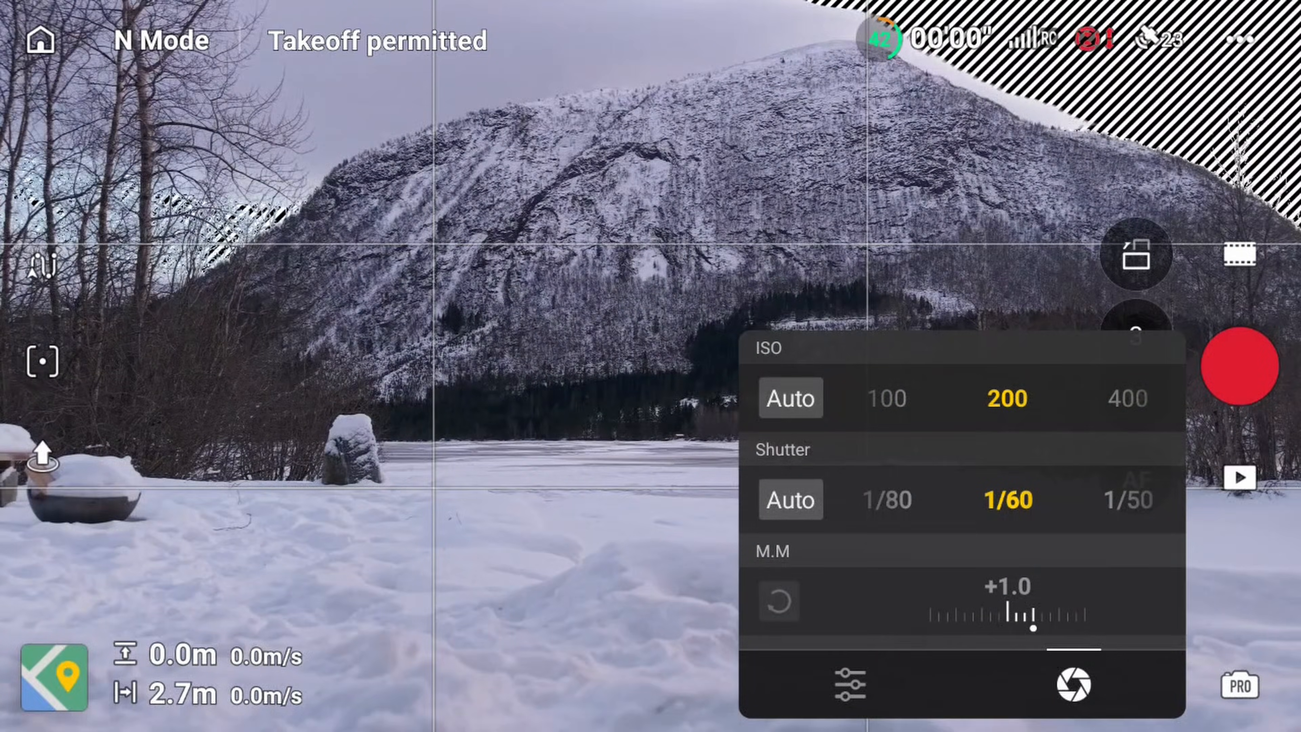
{"action": "left_click", "coordinate": [886, 398]}
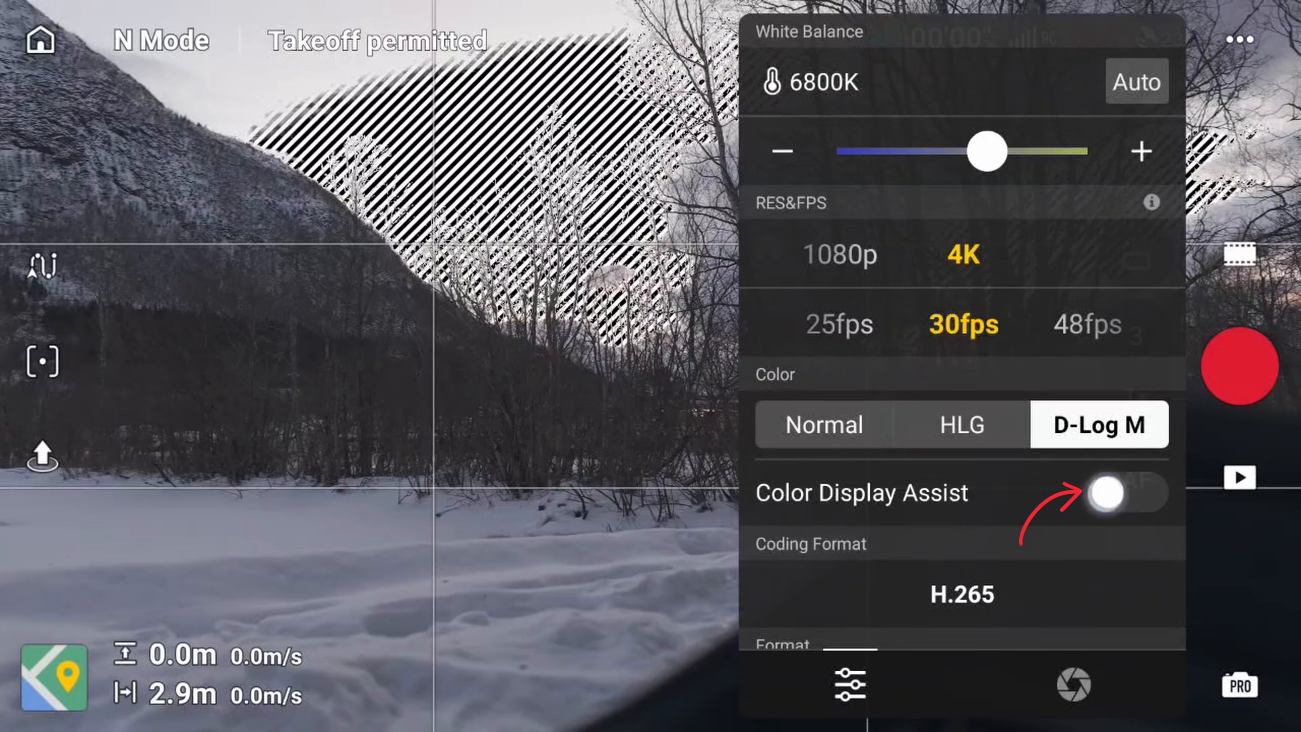
{"action": "left_click", "coordinate": [1109, 497]}
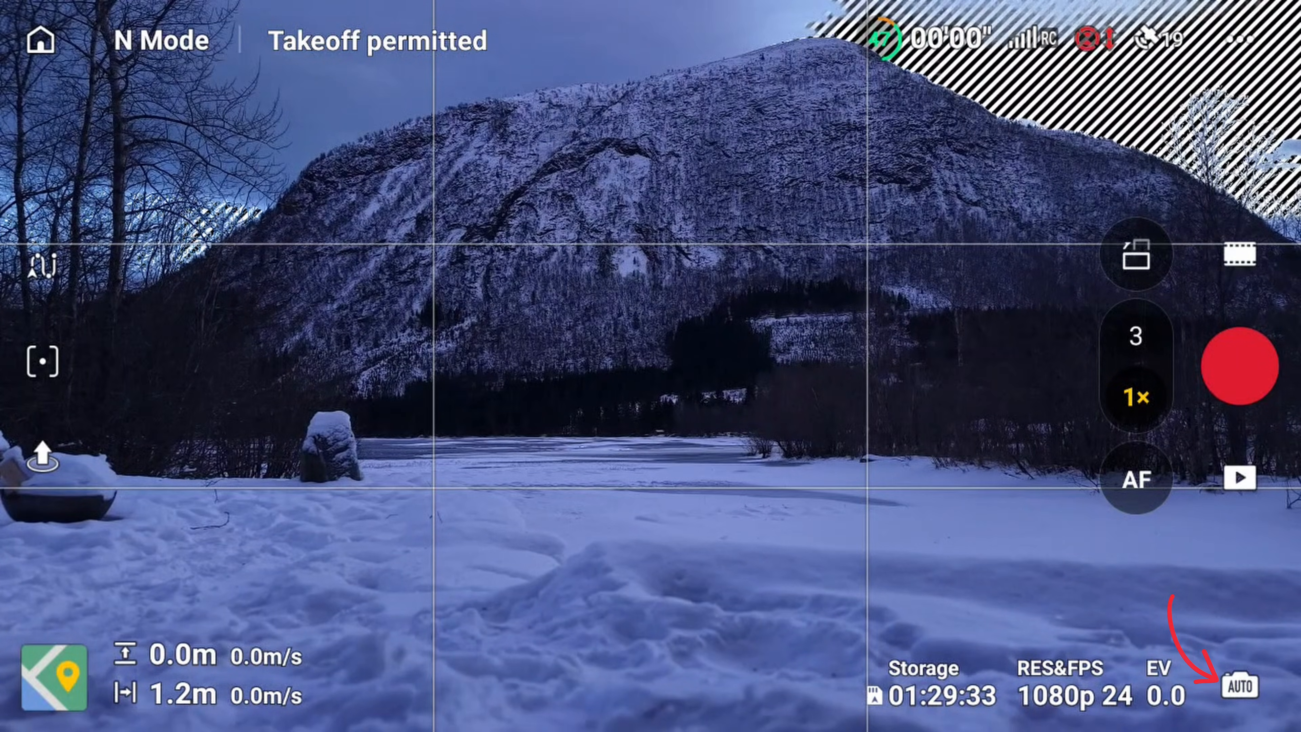
Switch to Auto mode and meter exposure on the mountainside near frame centre
{"action": "left_click", "coordinate": [1241, 685]}
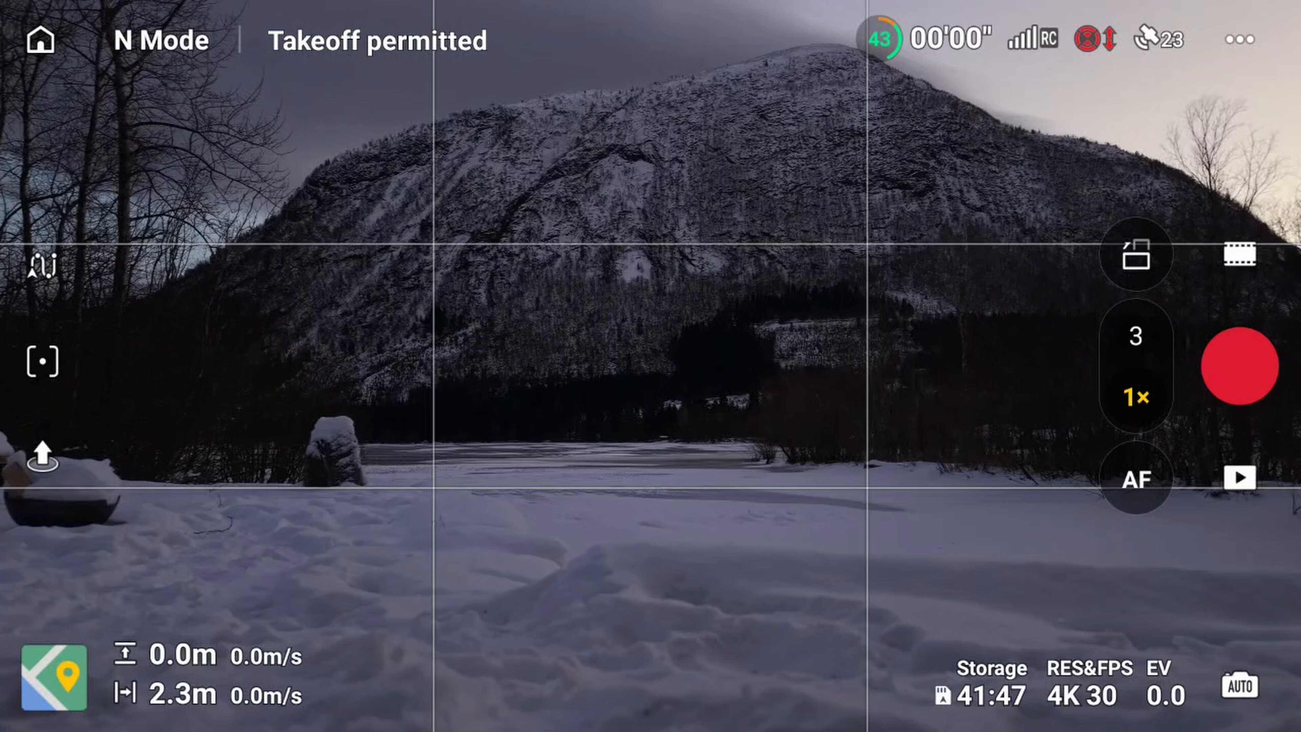
{"action": "left_click", "coordinate": [646, 339]}
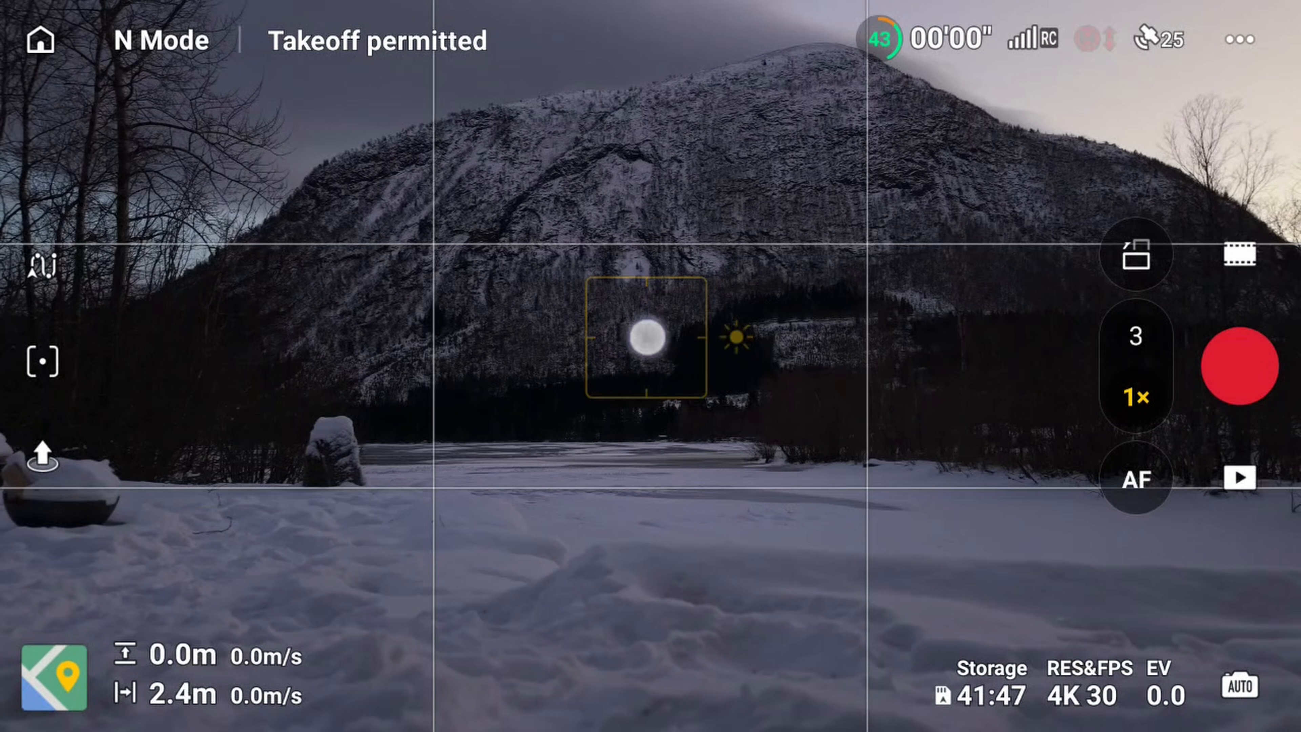
{"action": "left_click", "coordinate": [647, 340]}
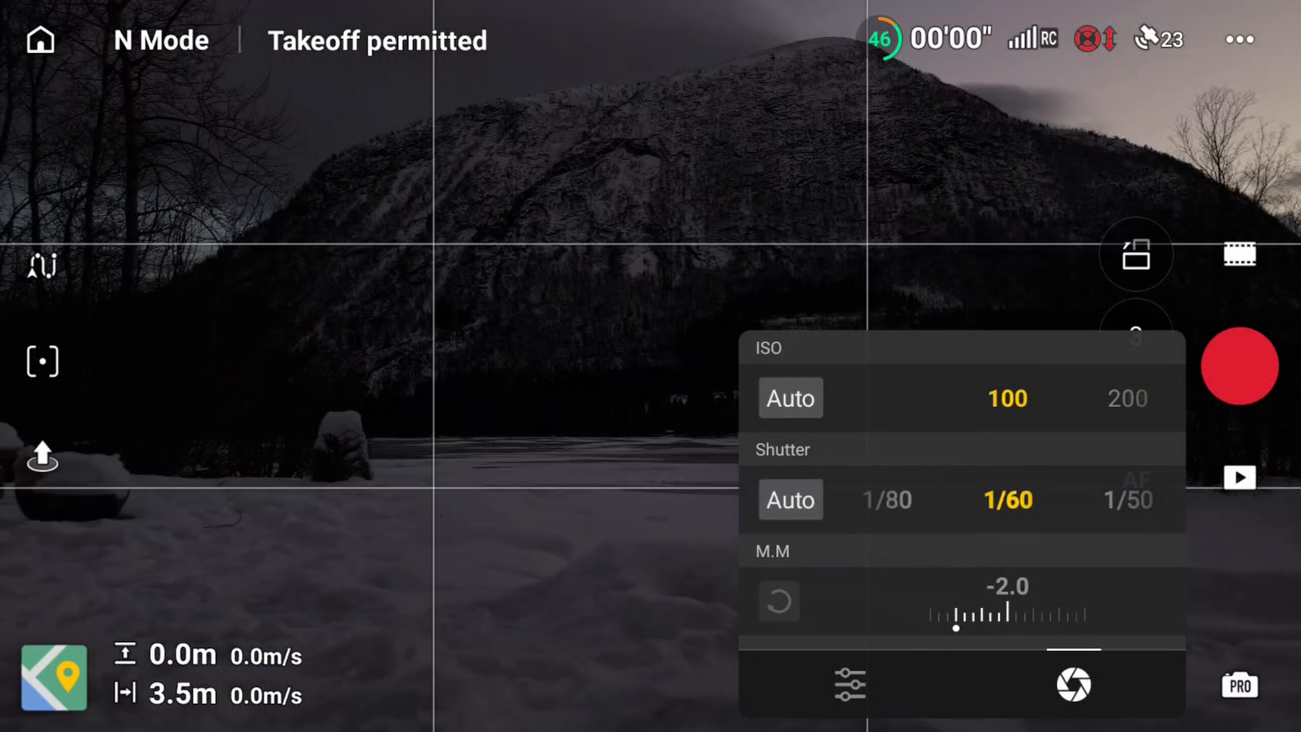
Adjust the metered exposure value and change the shooting mode
{"action": "left_click_drag", "start_coordinate": [954, 614], "coordinate": [1017, 614]}
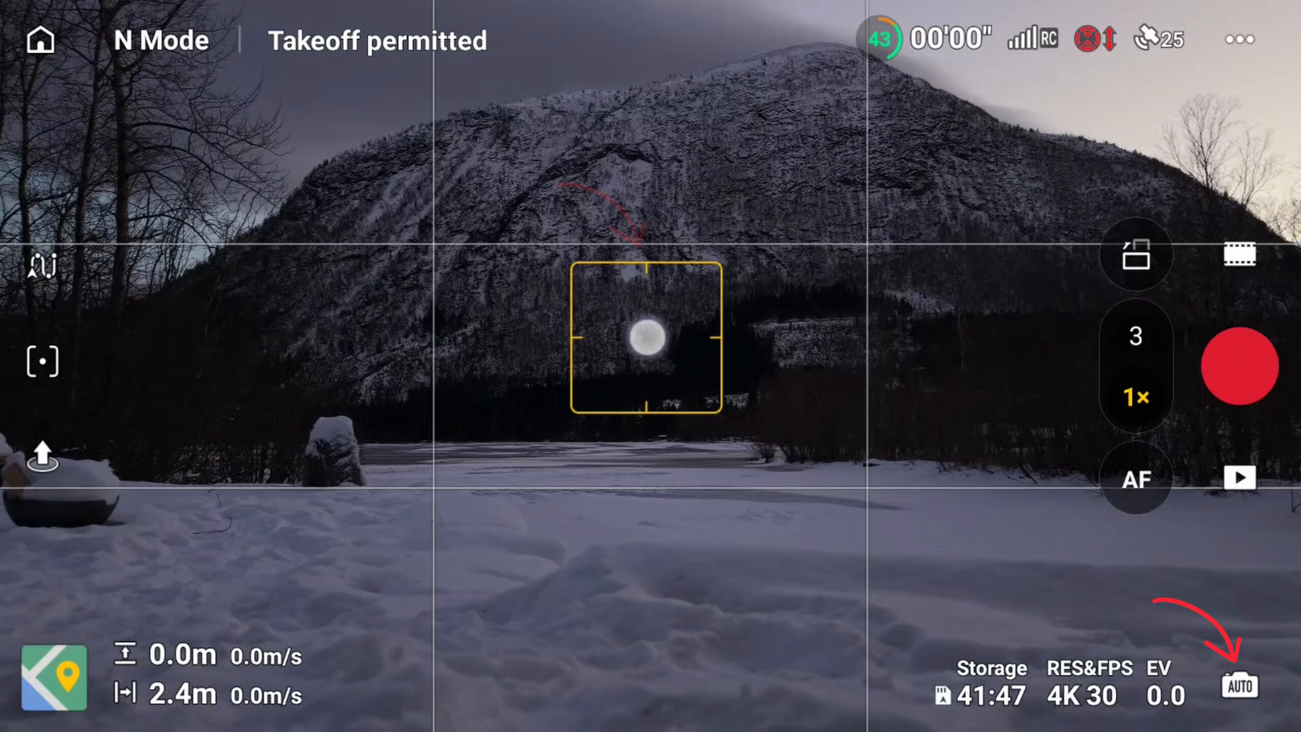
{"action": "left_click", "coordinate": [647, 343]}
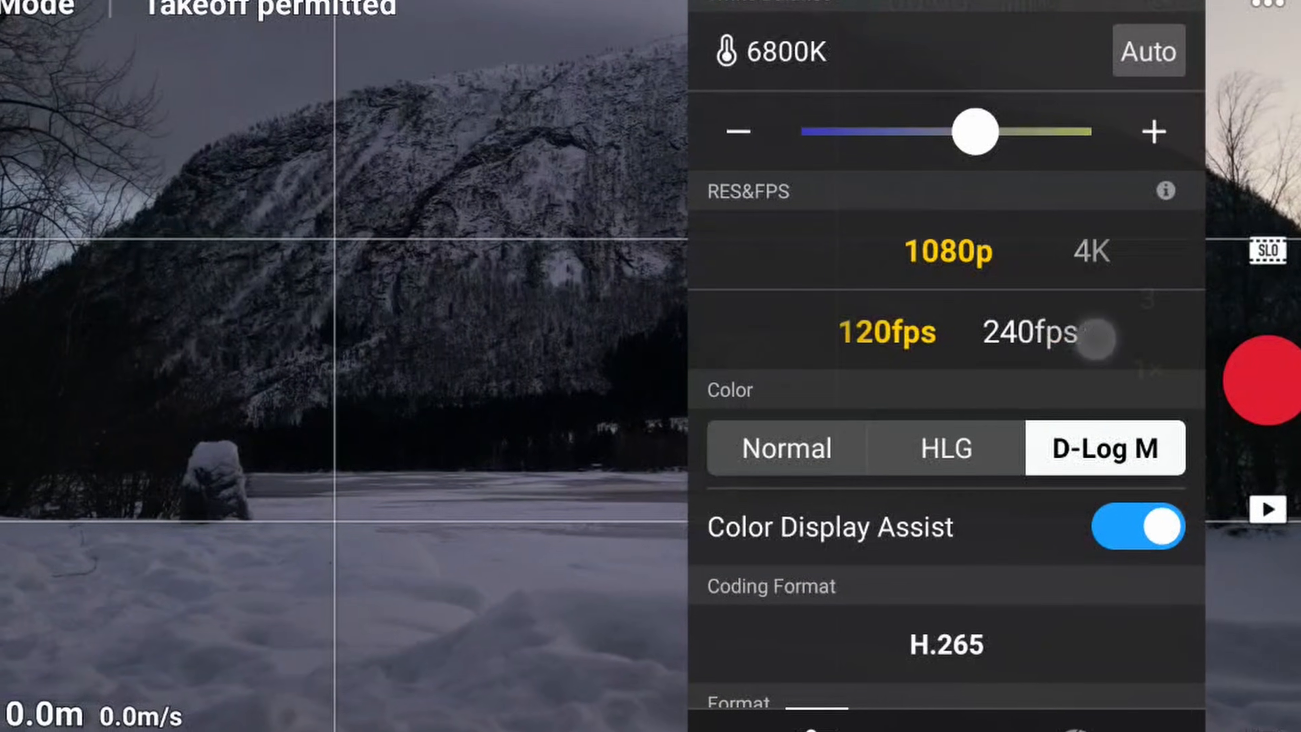
Select the 240fps slow-motion frame rate before moving to photo mode
{"action": "left_click", "coordinate": [1028, 337]}
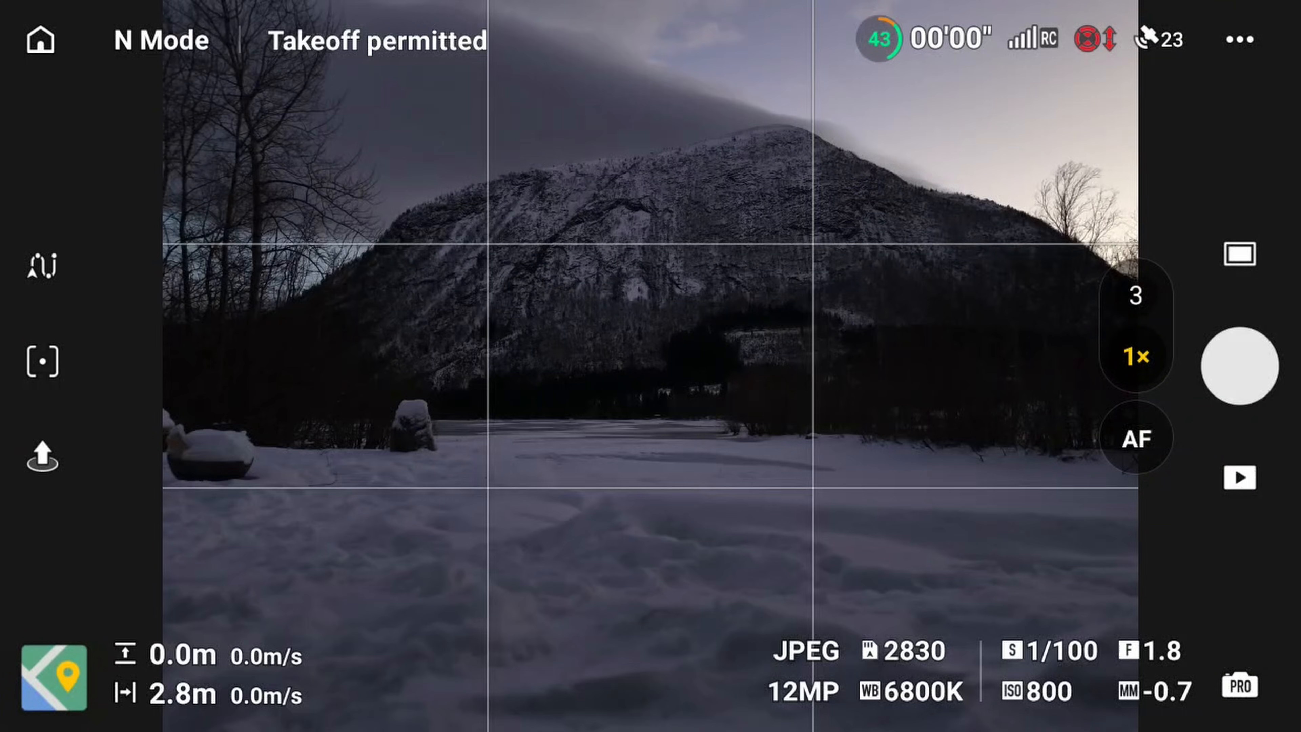
Bring up the photo settings panel and choose RAW in the Format row
{"action": "left_click", "coordinate": [1240, 255]}
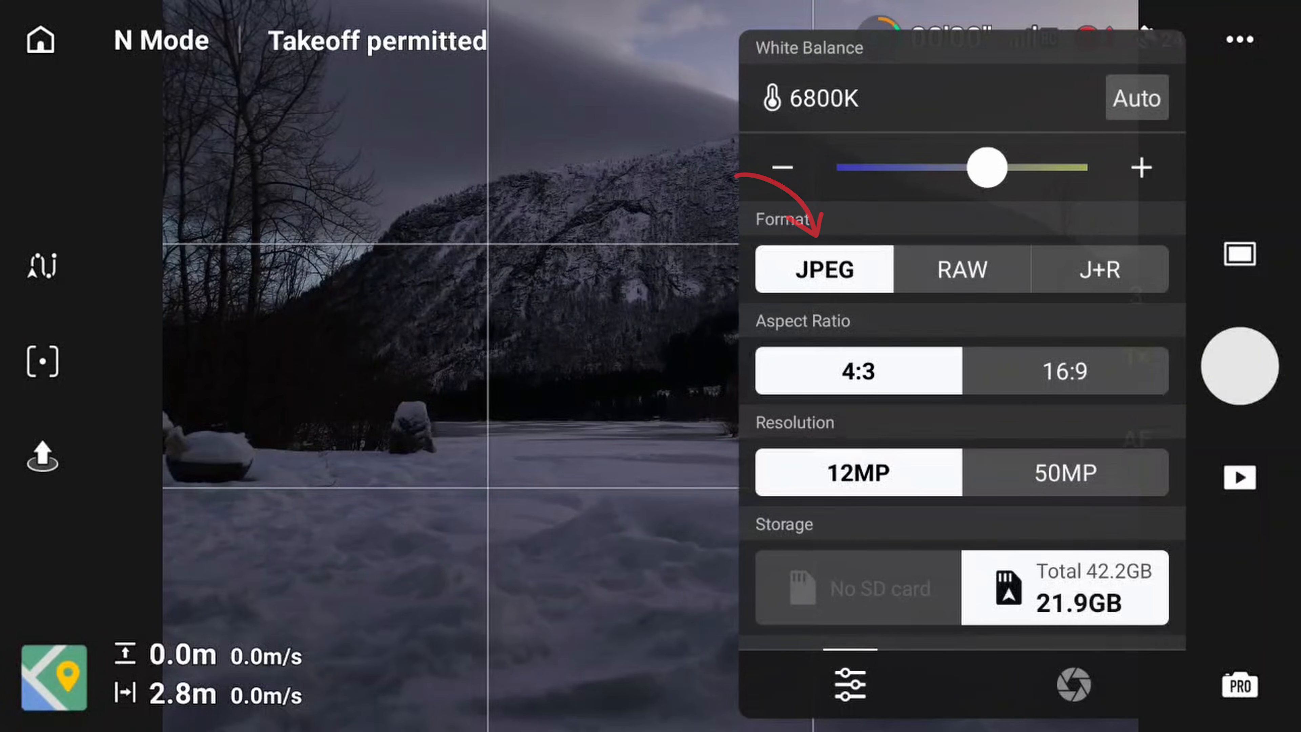
{"action": "left_click", "coordinate": [962, 269]}
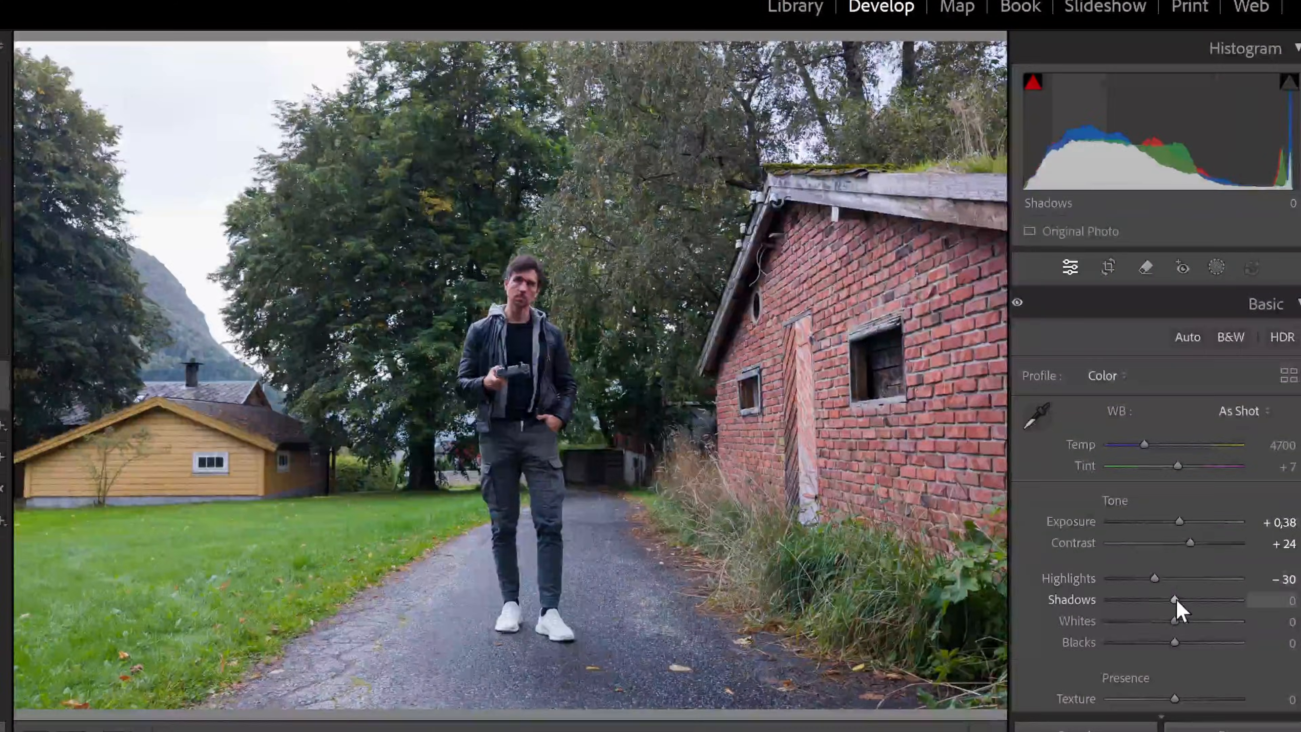
{"action": "left_click_drag", "start_coordinate": [1175, 599], "coordinate": [1160, 599]}
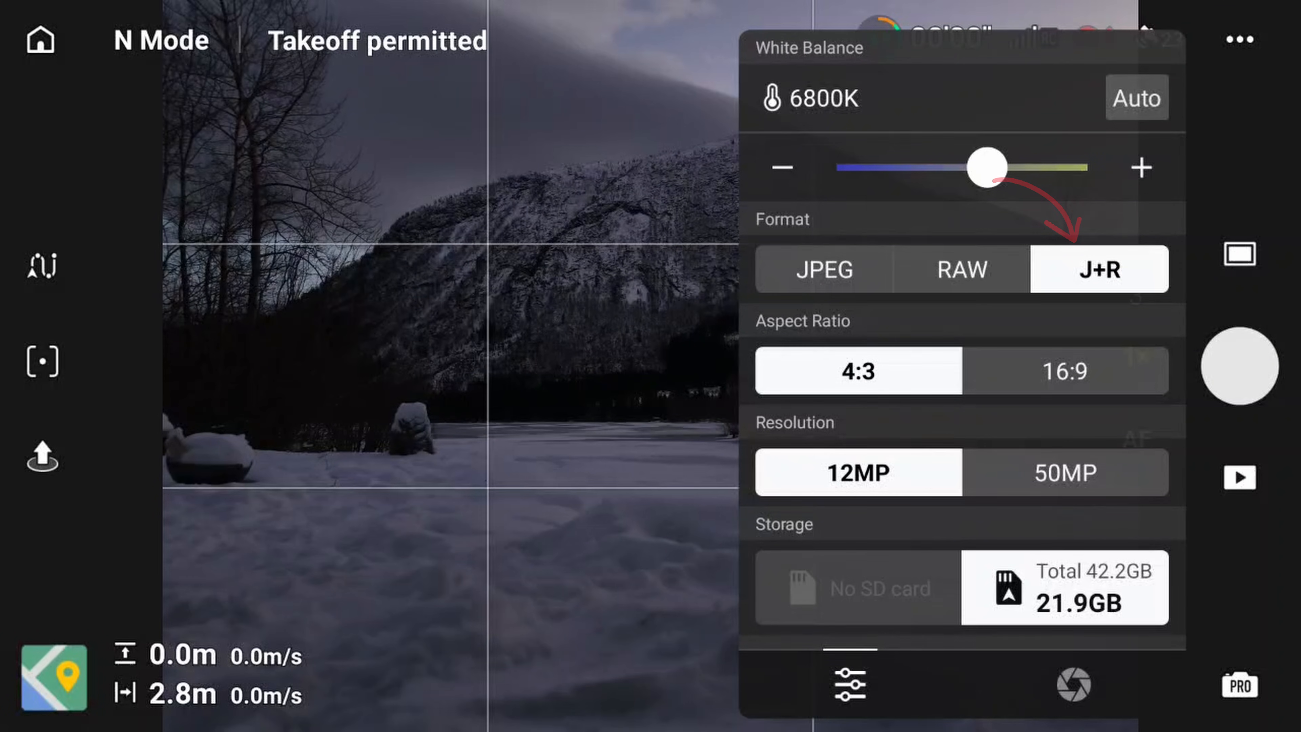
Save photos as RAW only, then head to the app's general settings
{"action": "left_click", "coordinate": [963, 271]}
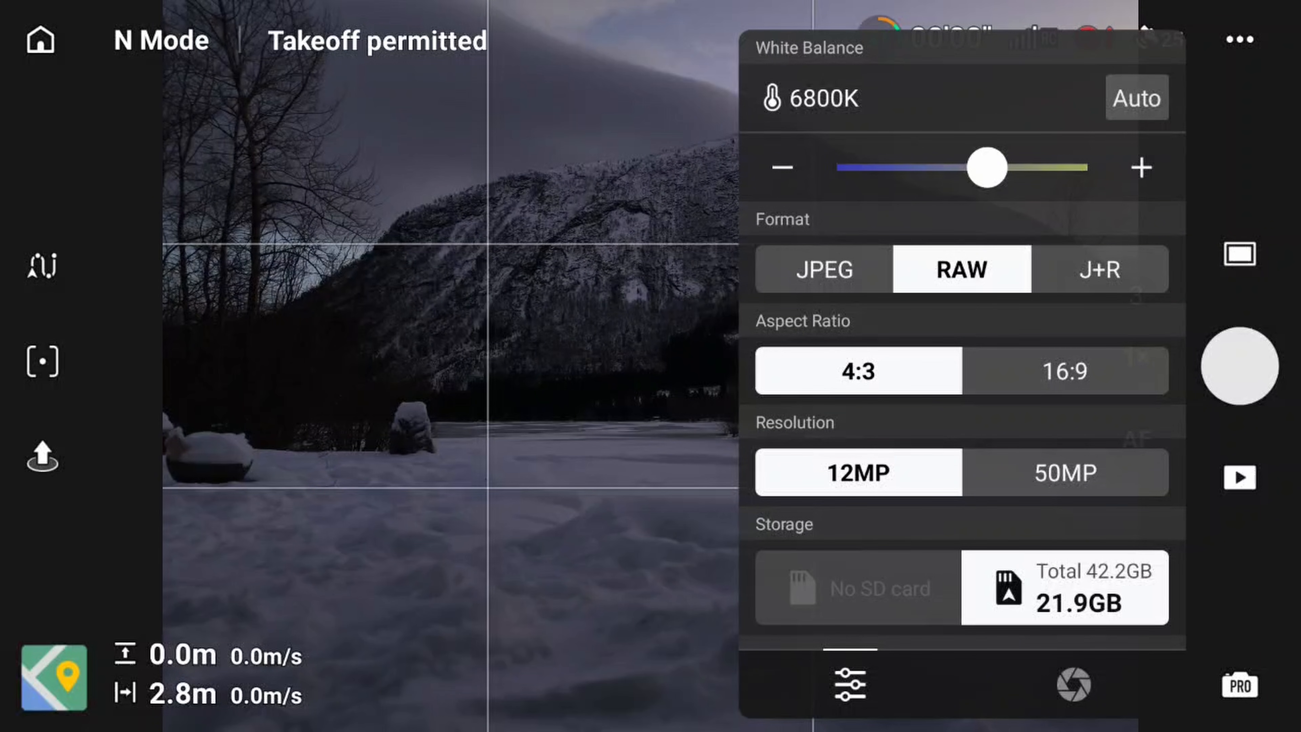
{"action": "left_click", "coordinate": [1065, 370]}
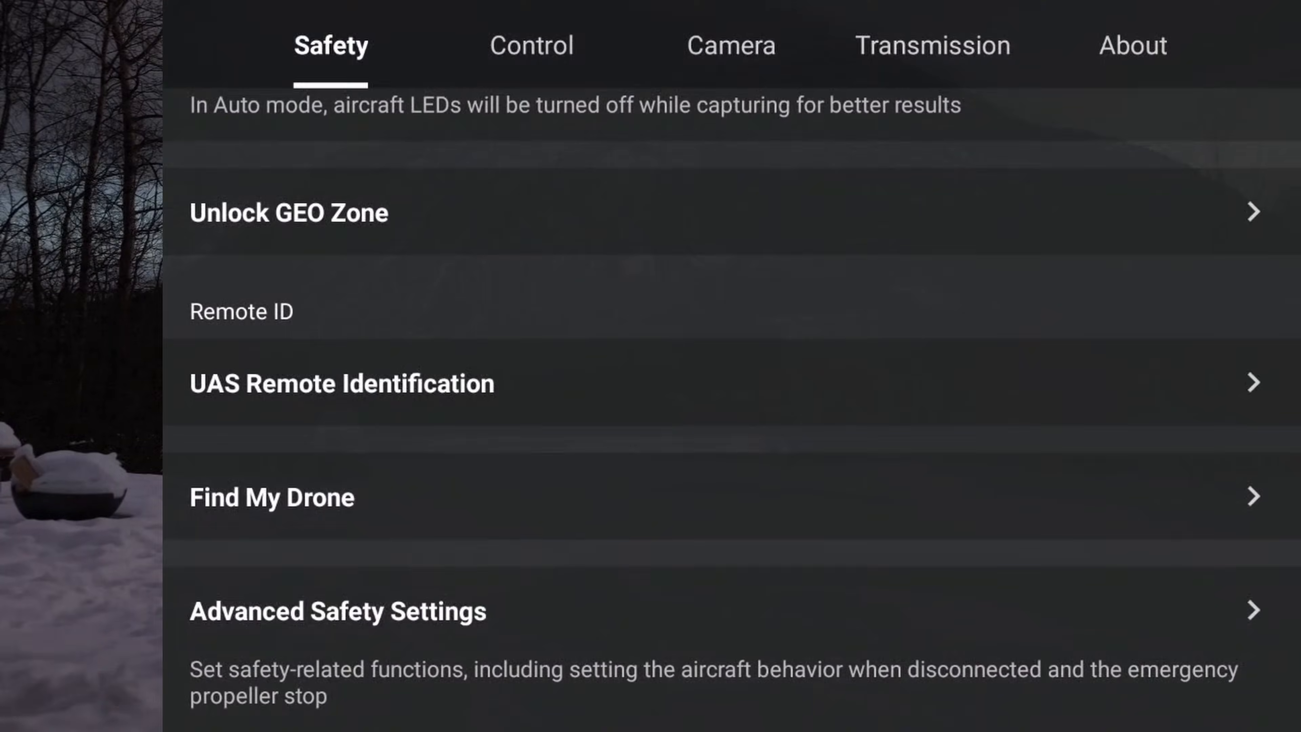
Expand the Style options in camera settings and lower the Sharpness slider
{"action": "left_click", "coordinate": [731, 46]}
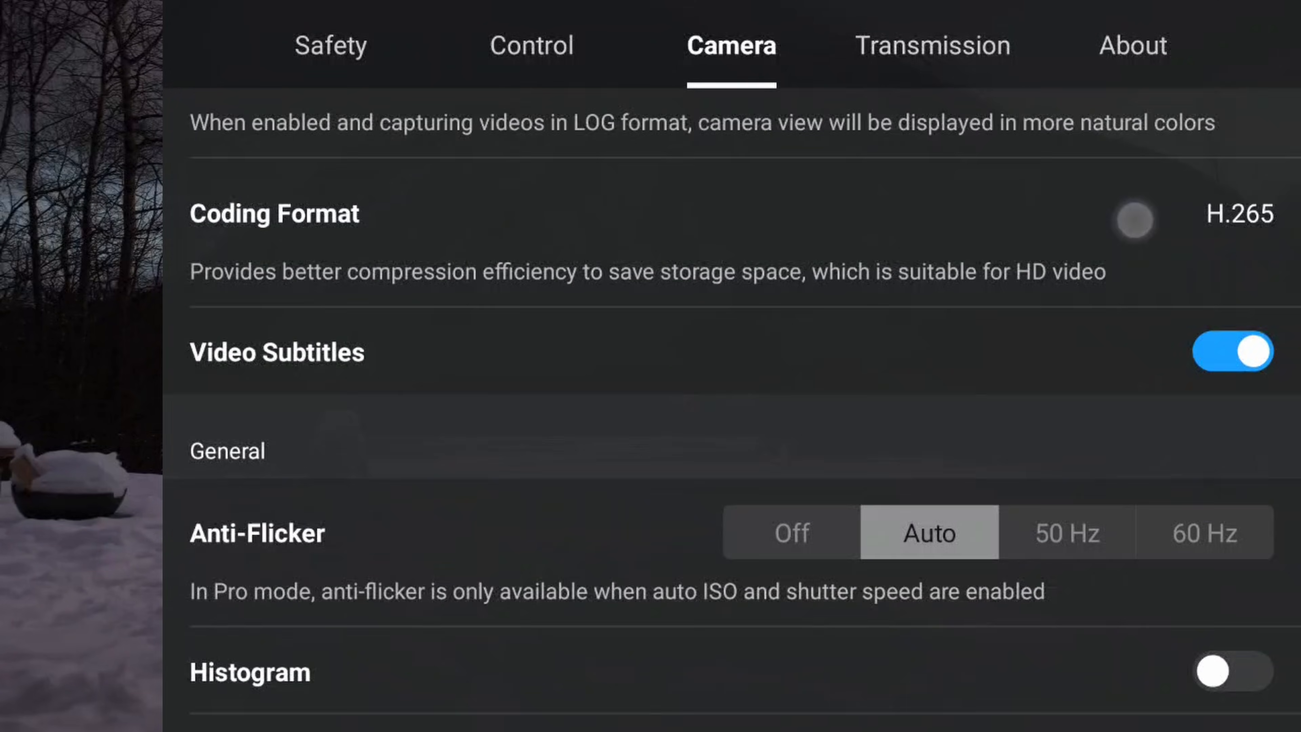
{"action": "scroll", "scroll_direction": "down", "scroll_amount": 3}
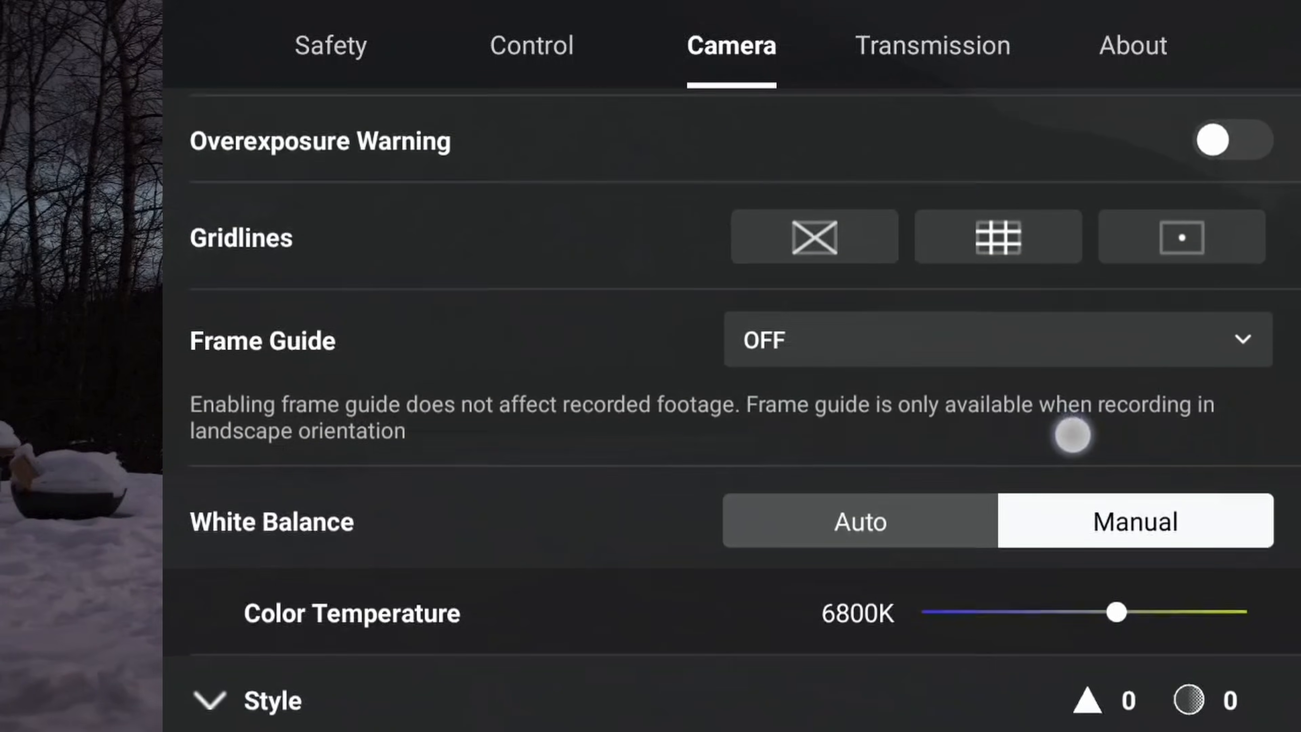
{"action": "left_click", "coordinate": [998, 239]}
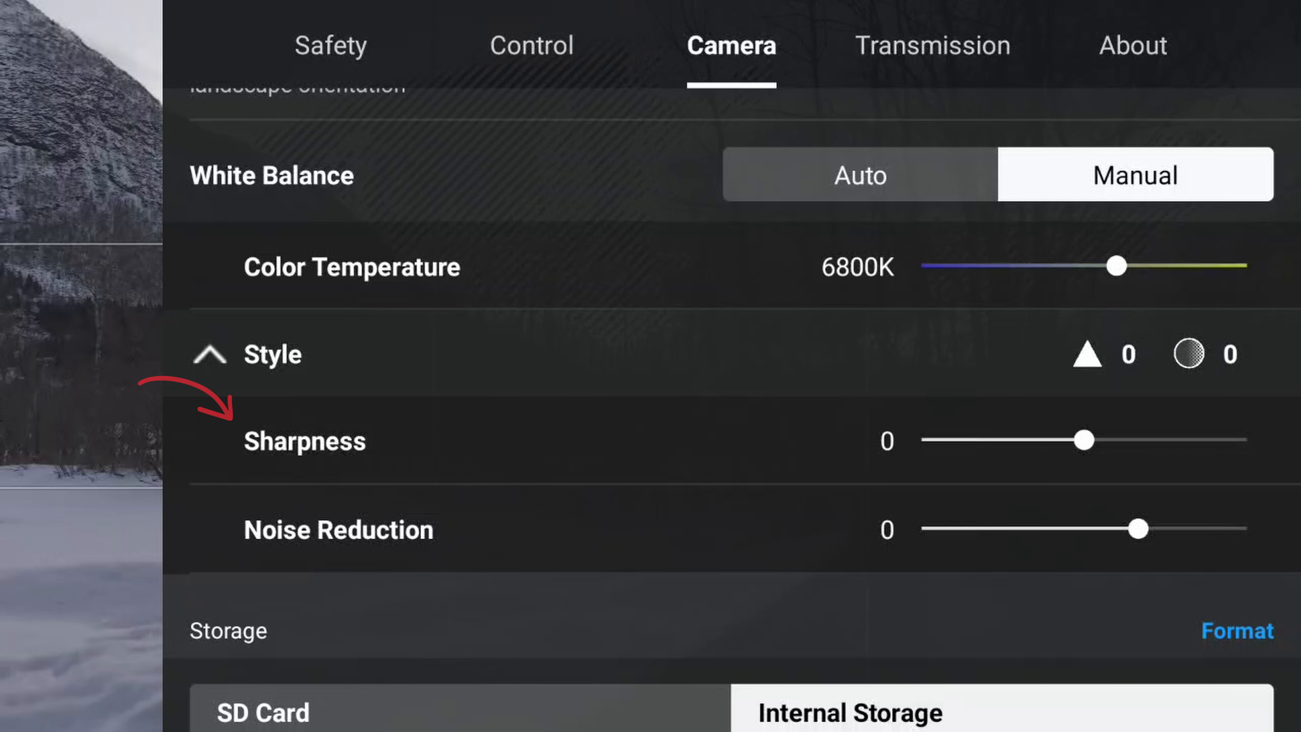
{"action": "left_click_drag", "start_coordinate": [1082, 441], "coordinate": [920, 441]}
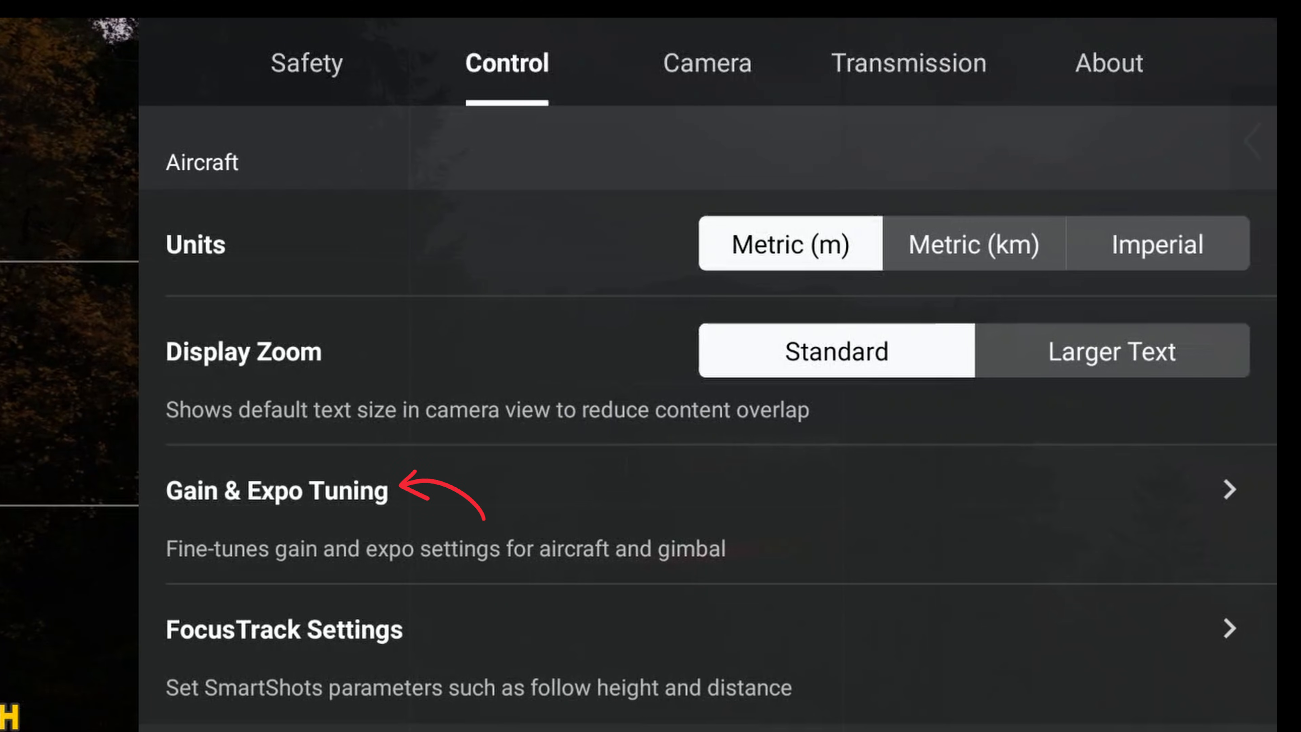
In Gain & Expo Tuning for Cine, reduce Max Angular Velocity to 20°/s
{"action": "left_click", "coordinate": [276, 493]}
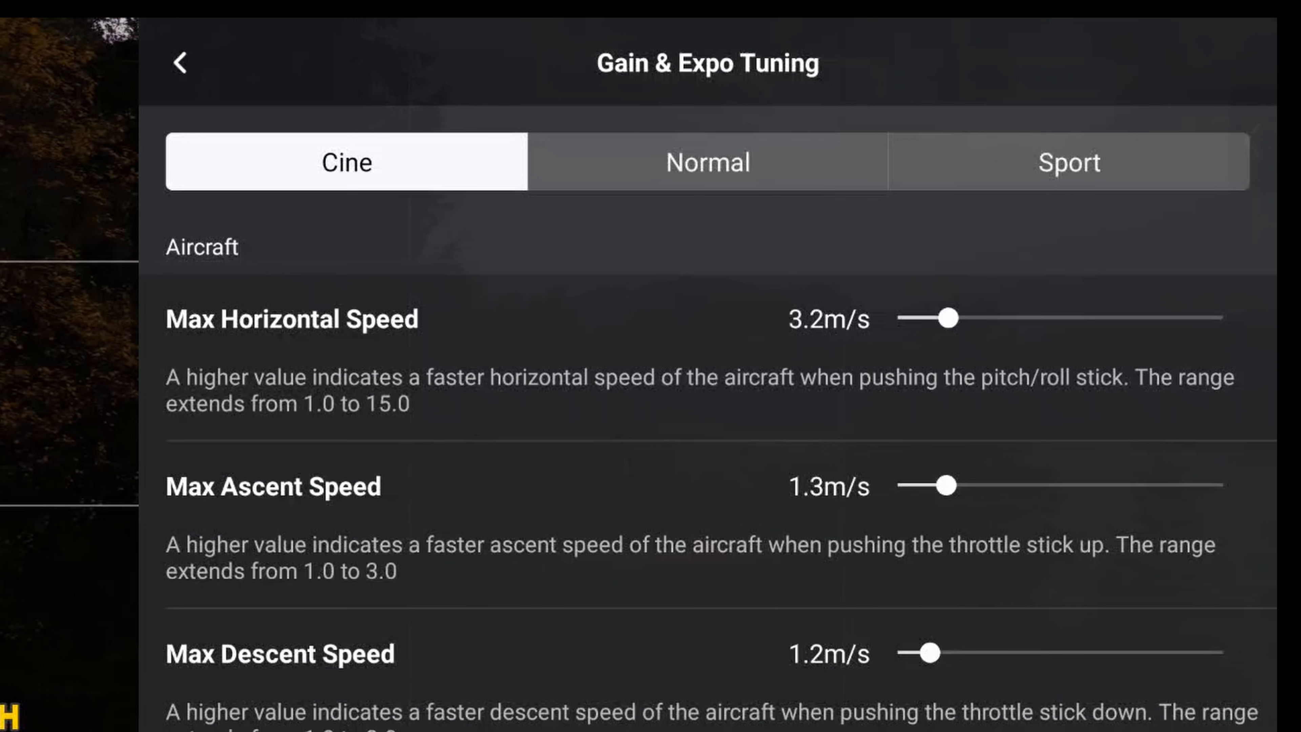
{"action": "scroll", "scroll_direction": "down", "scroll_amount": 3}
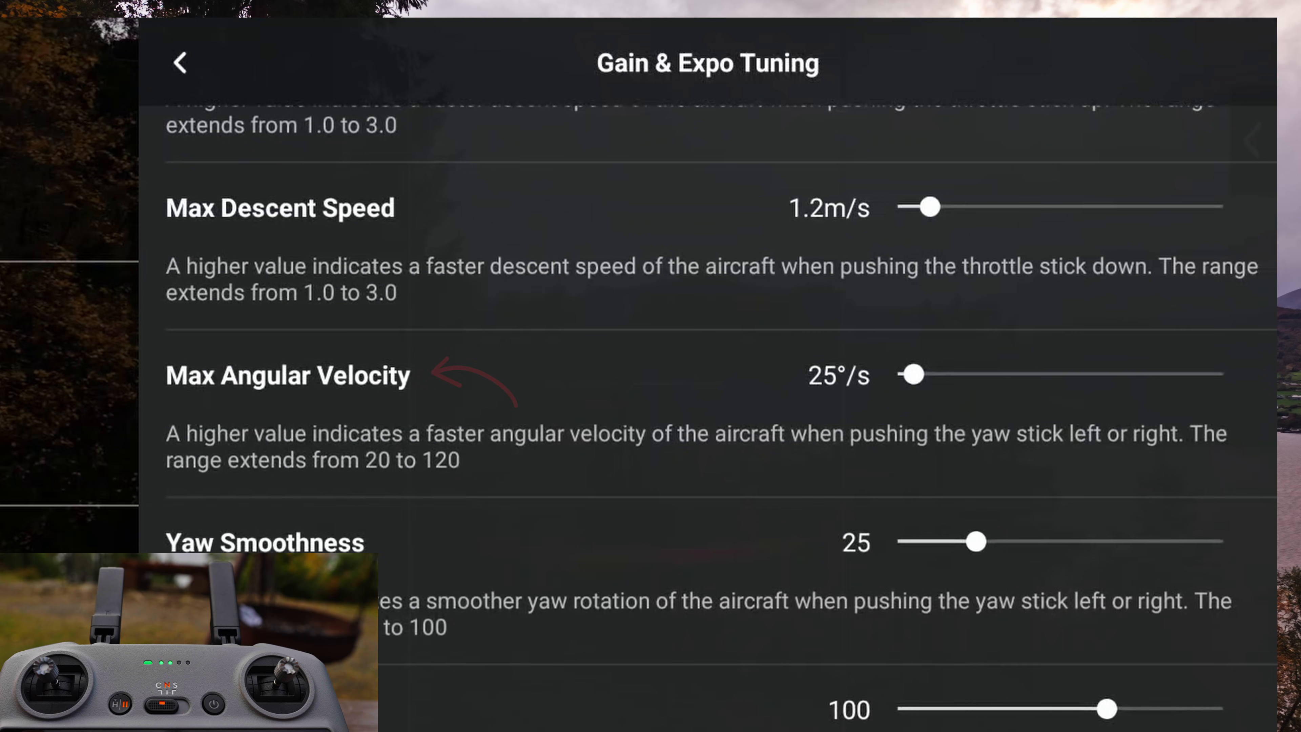
{"action": "left_click_drag", "start_coordinate": [909, 374], "coordinate": [1220, 374]}
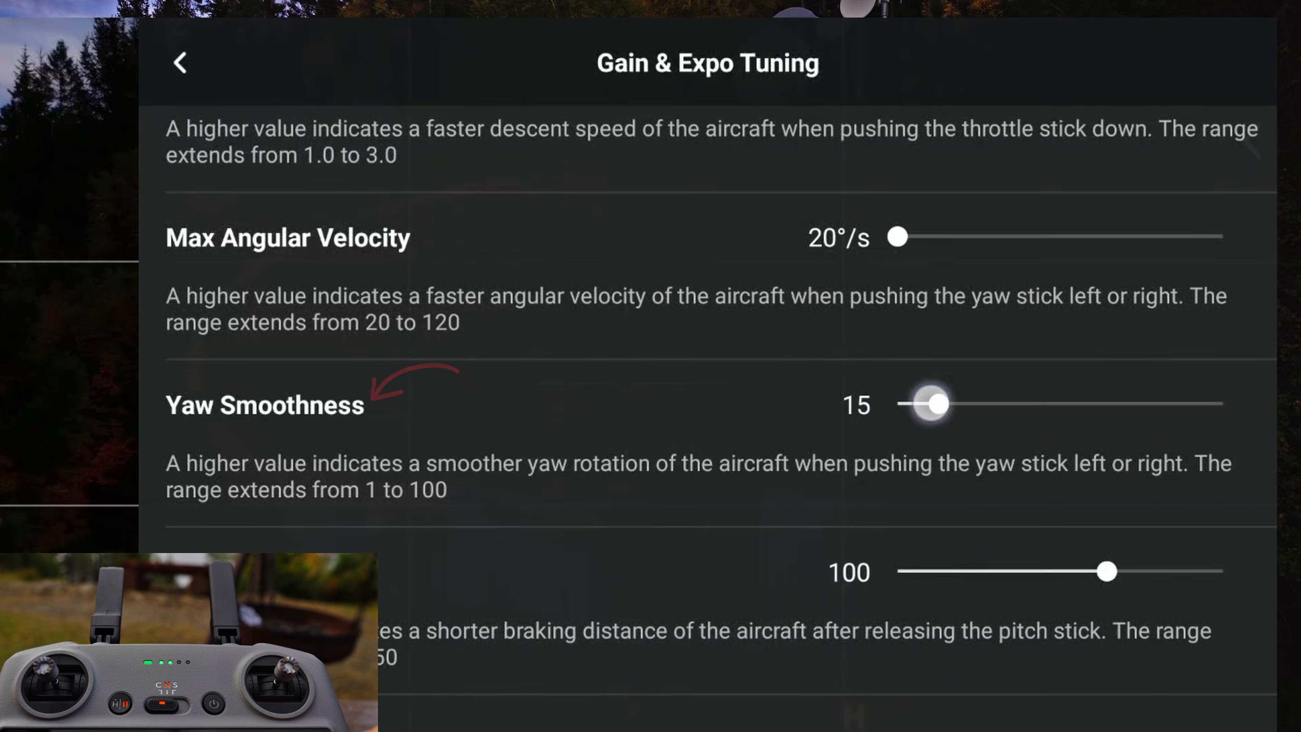
Set Yaw Smoothness to 36 and Brake Sensitivity to 100
{"action": "left_click_drag", "start_coordinate": [934, 404], "coordinate": [896, 403]}
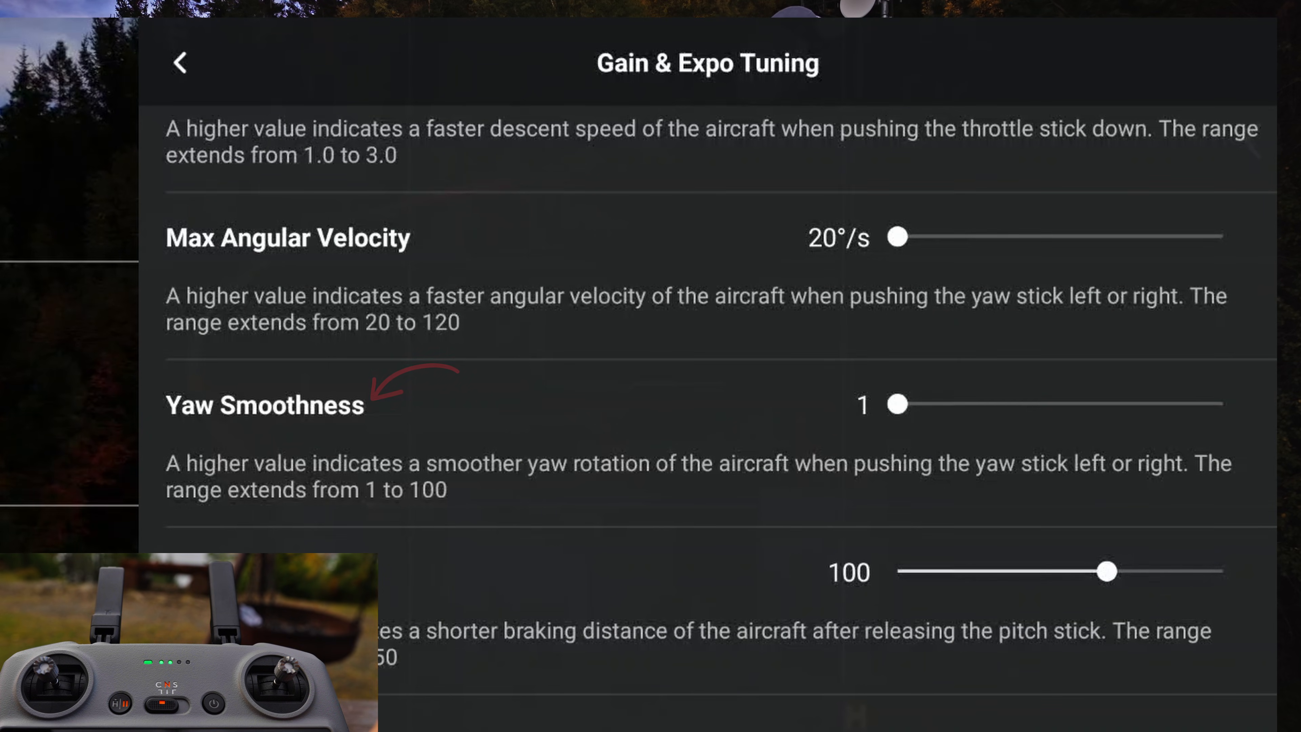
{"action": "left_click_drag", "start_coordinate": [898, 405], "coordinate": [978, 396]}
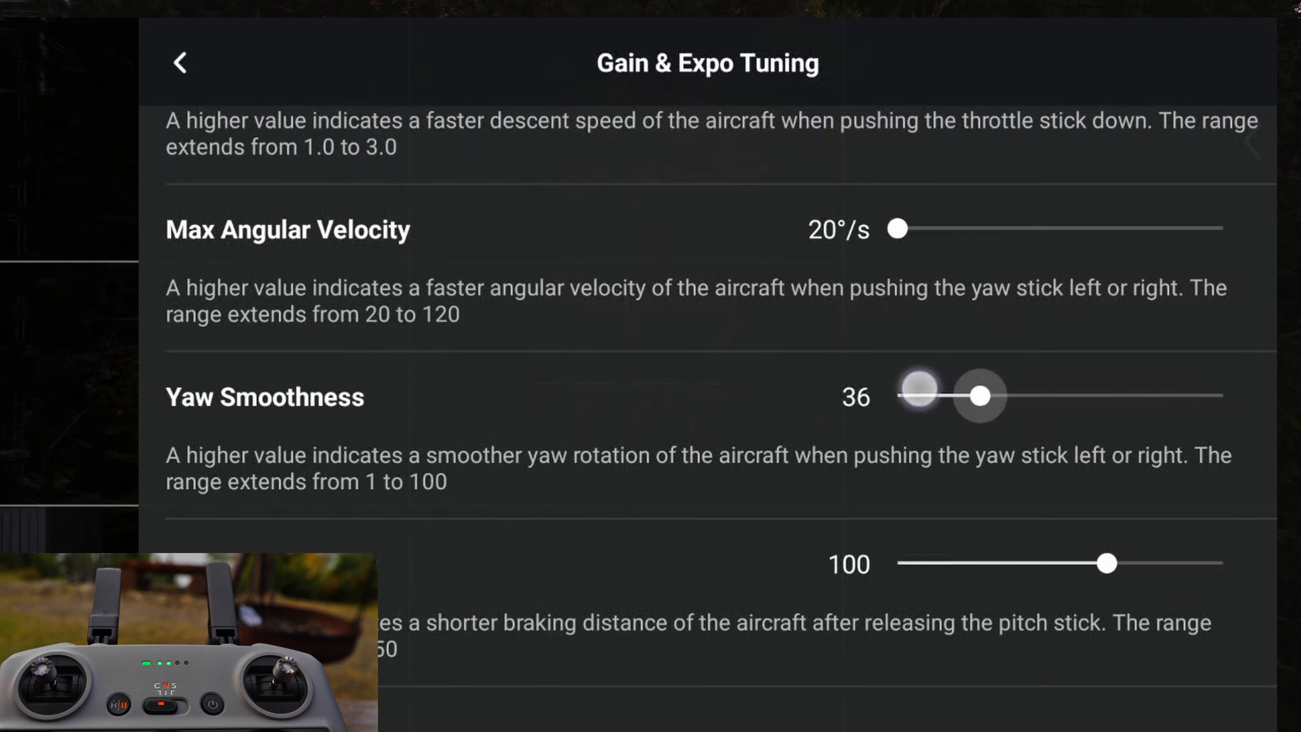
{"action": "scroll", "scroll_direction": "down", "scroll_amount": 3}
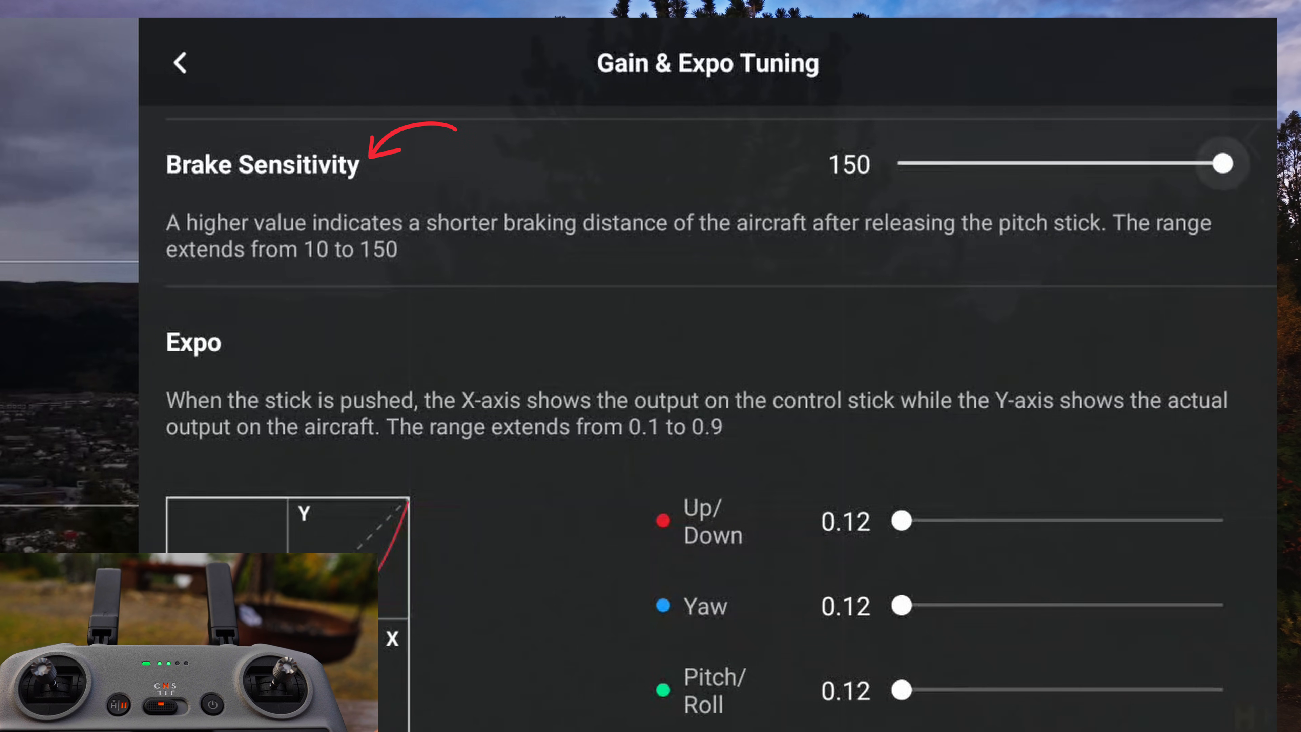
{"action": "left_click", "coordinate": [181, 64]}
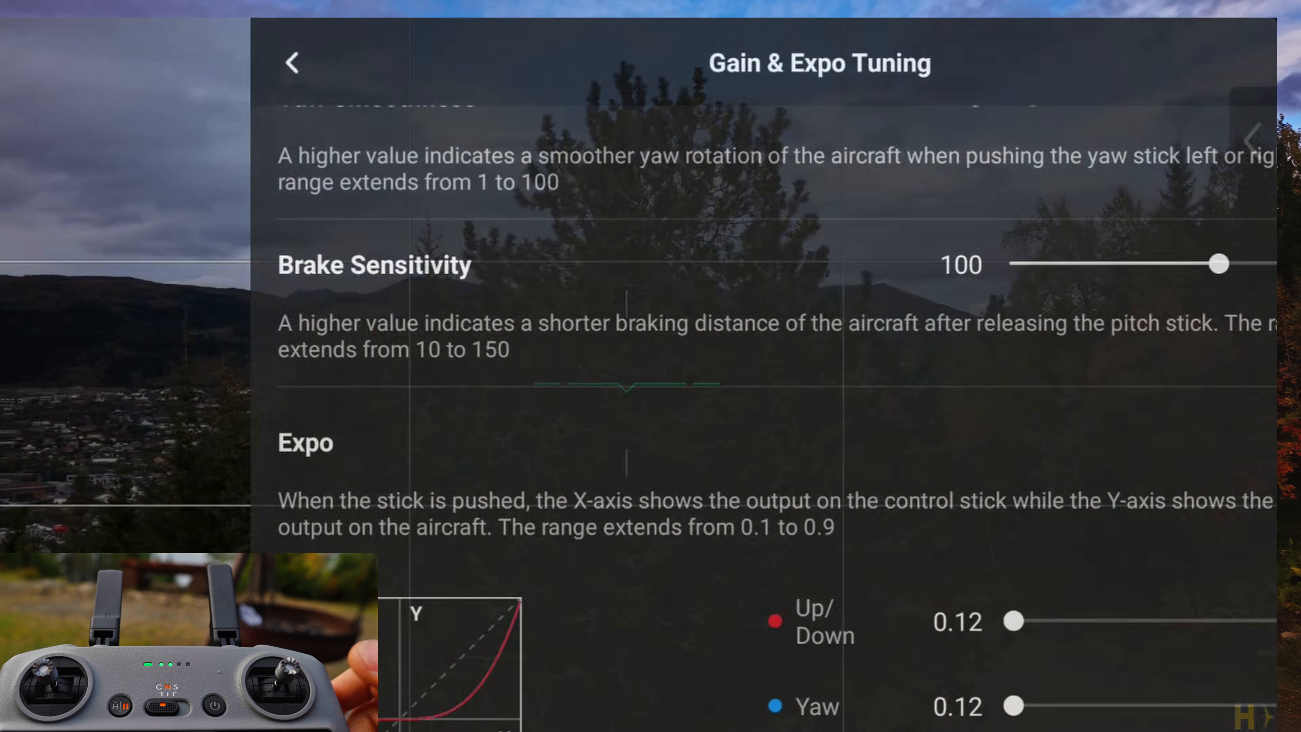
Lower the Up/Down, Yaw and Pitch/Roll expo values from 0.12 to 0.1
{"action": "scroll", "scroll_direction": "down", "scroll_amount": 3}
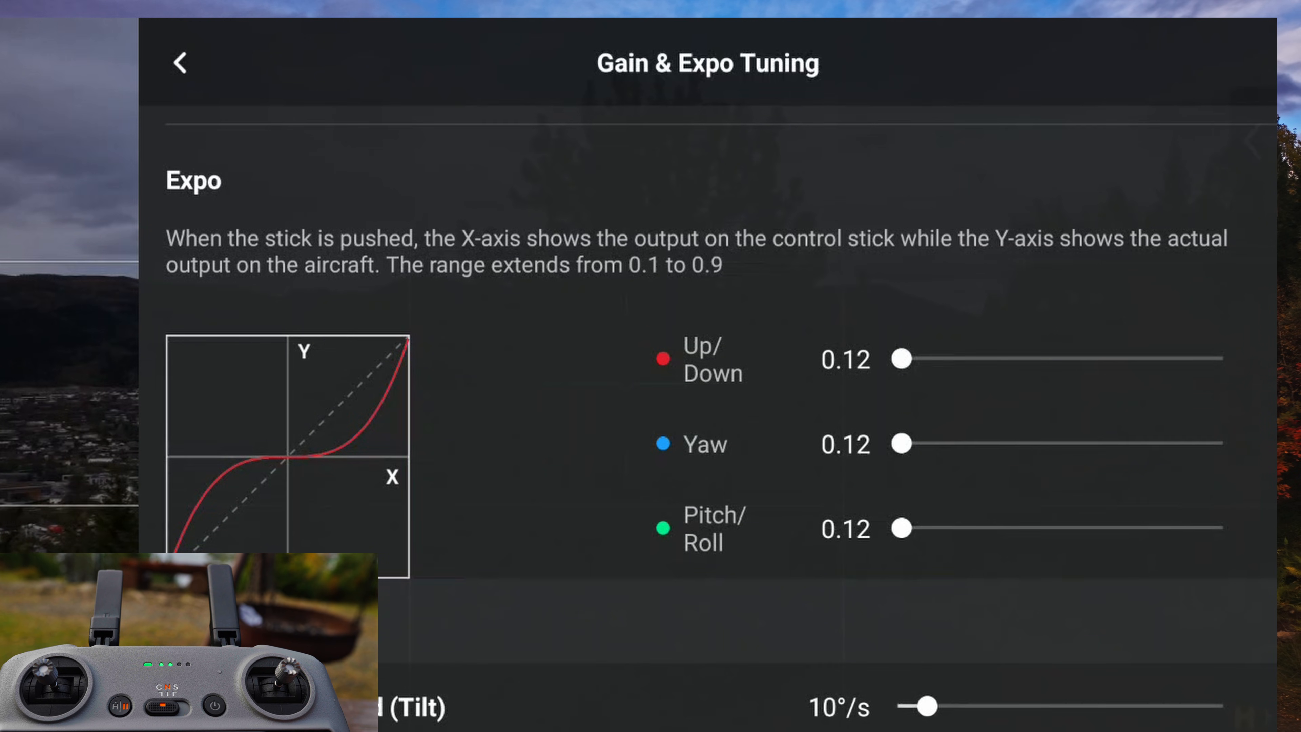
{"action": "left_click_drag", "start_coordinate": [901, 359], "coordinate": [1216, 358]}
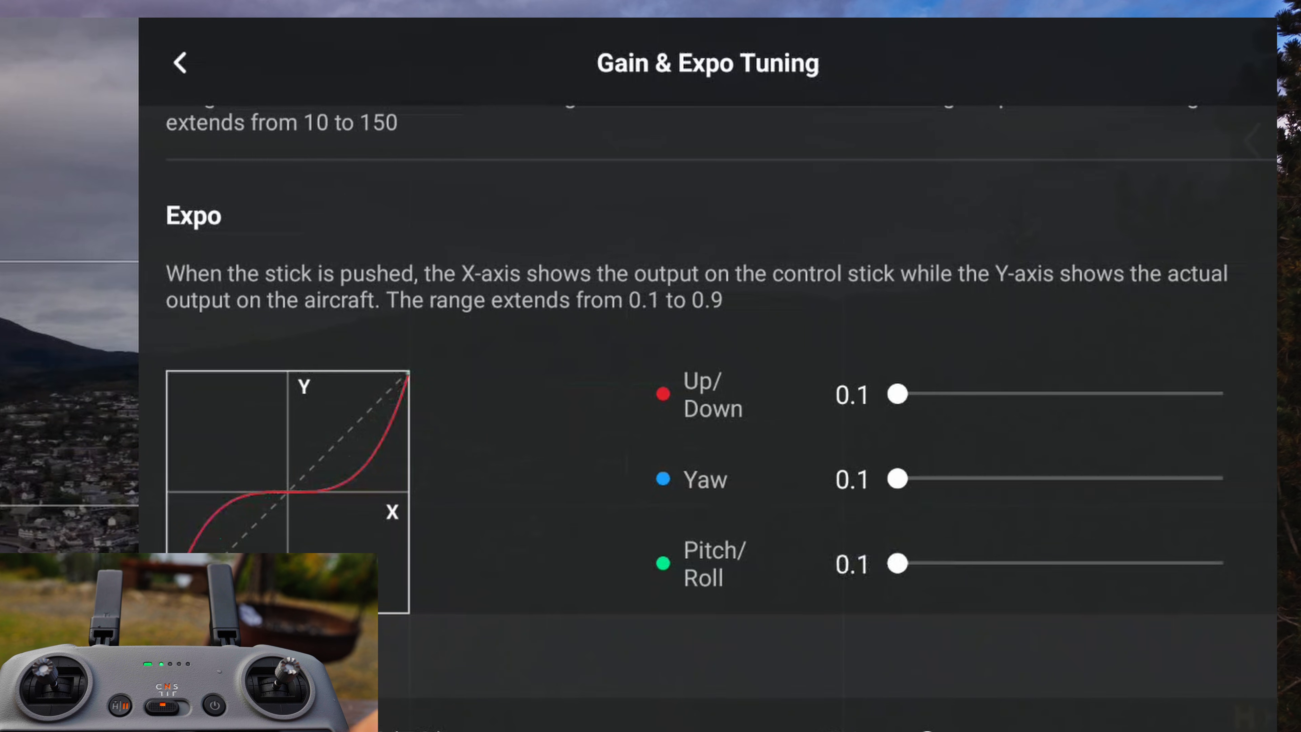
{"action": "scroll", "scroll_direction": "down", "scroll_amount": 3}
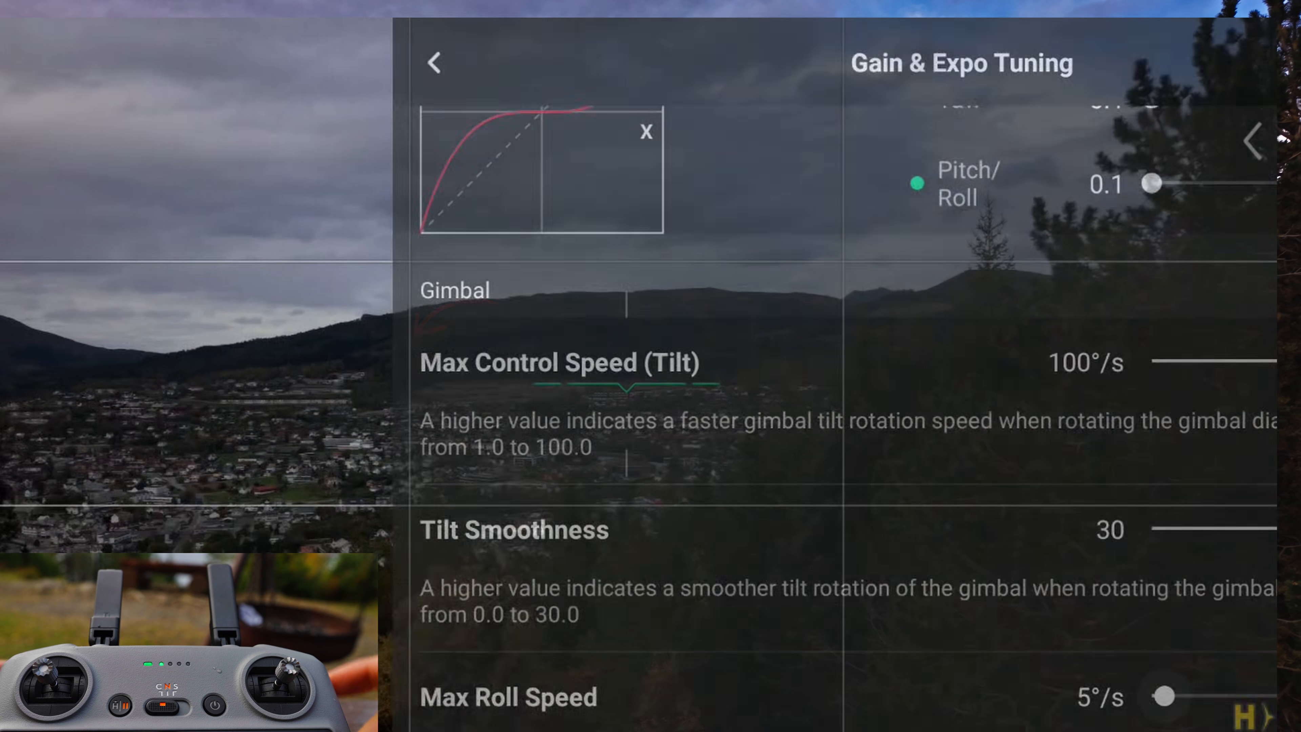
Set the gimbal's Max Control Speed (Tilt) to 10°/s and adjust Tilt Smoothness
{"action": "left_click_drag", "start_coordinate": [1278, 363], "coordinate": [925, 368]}
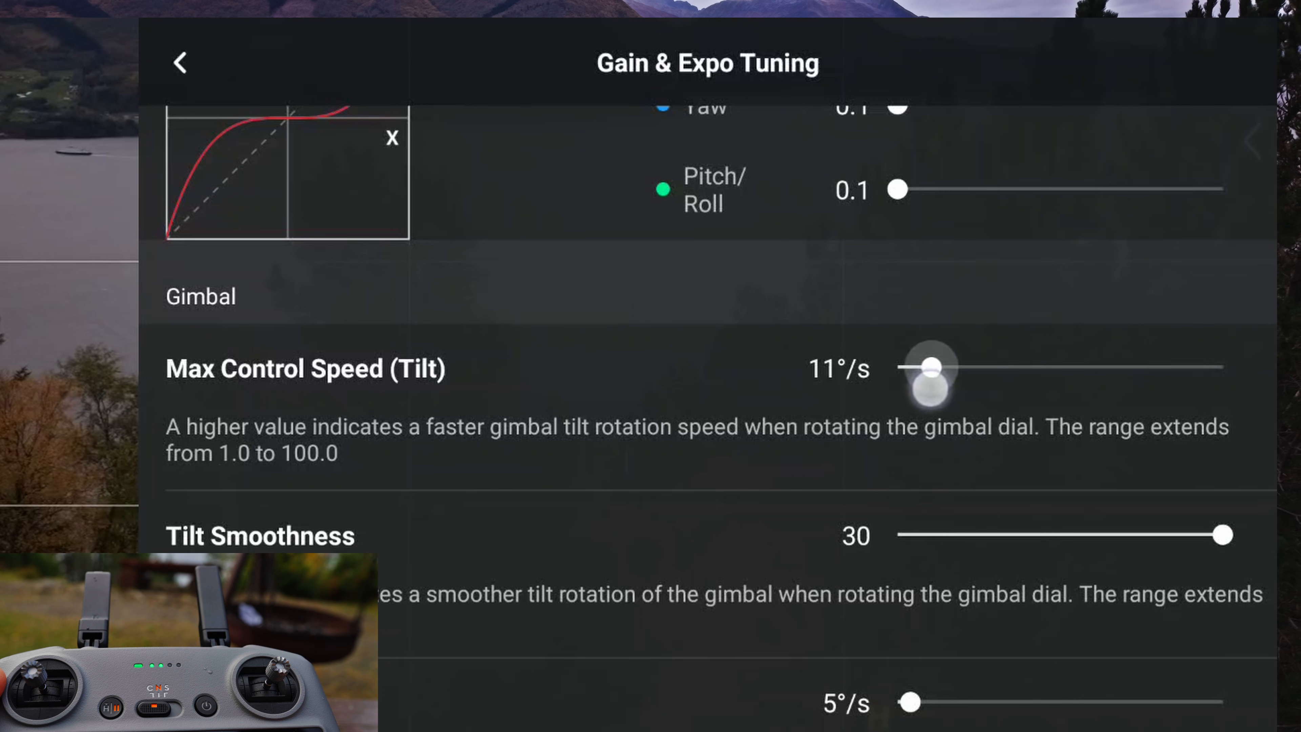
{"action": "left_click_drag", "start_coordinate": [1220, 534], "coordinate": [1179, 535]}
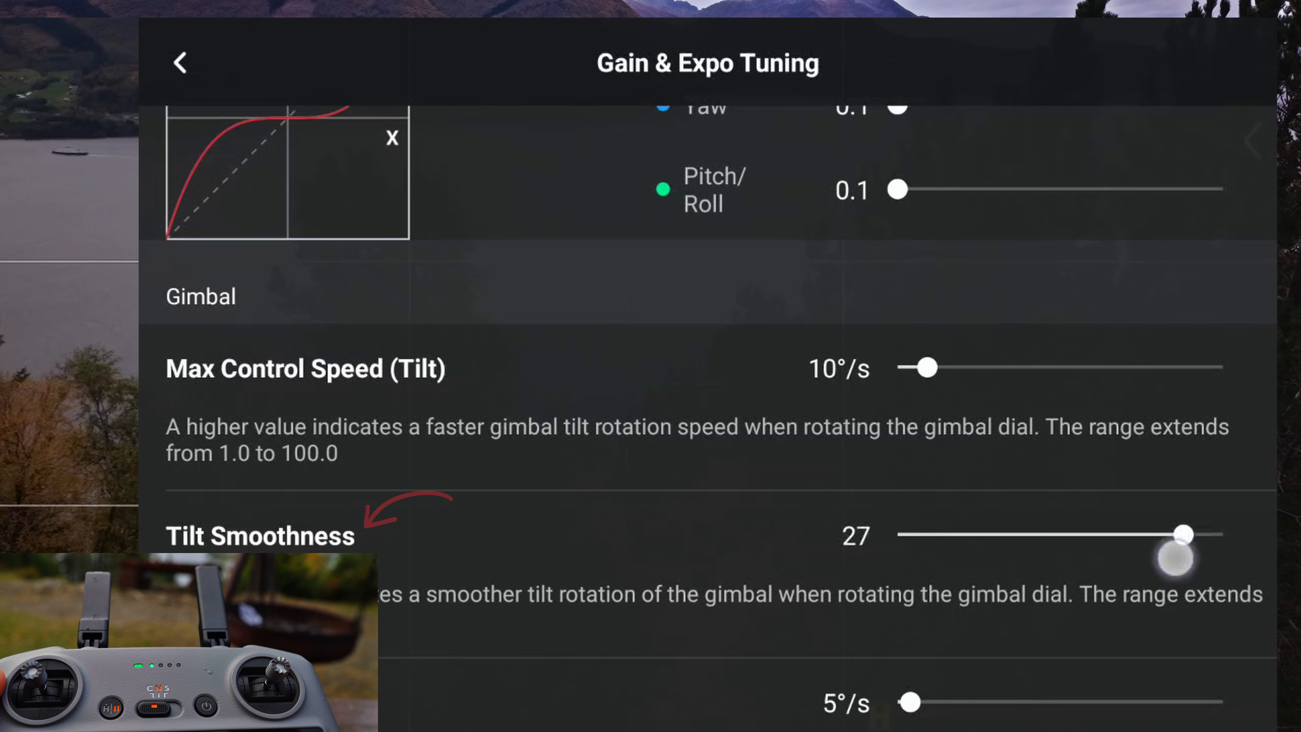
{"action": "left_click_drag", "start_coordinate": [1180, 534], "coordinate": [1220, 535]}
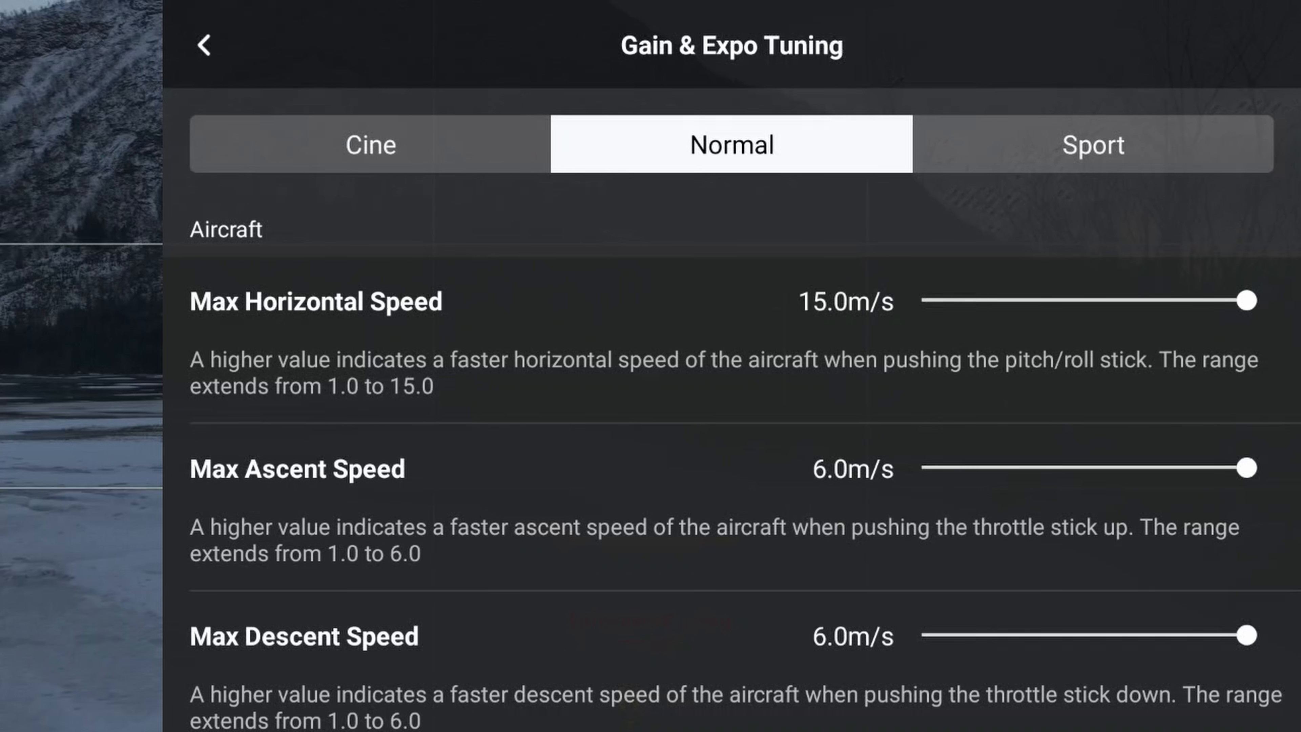
Lower the Normal mode gimbal tilt speed to 9°/s and return to the live camera view
{"action": "scroll", "scroll_direction": "down", "scroll_amount": 3}
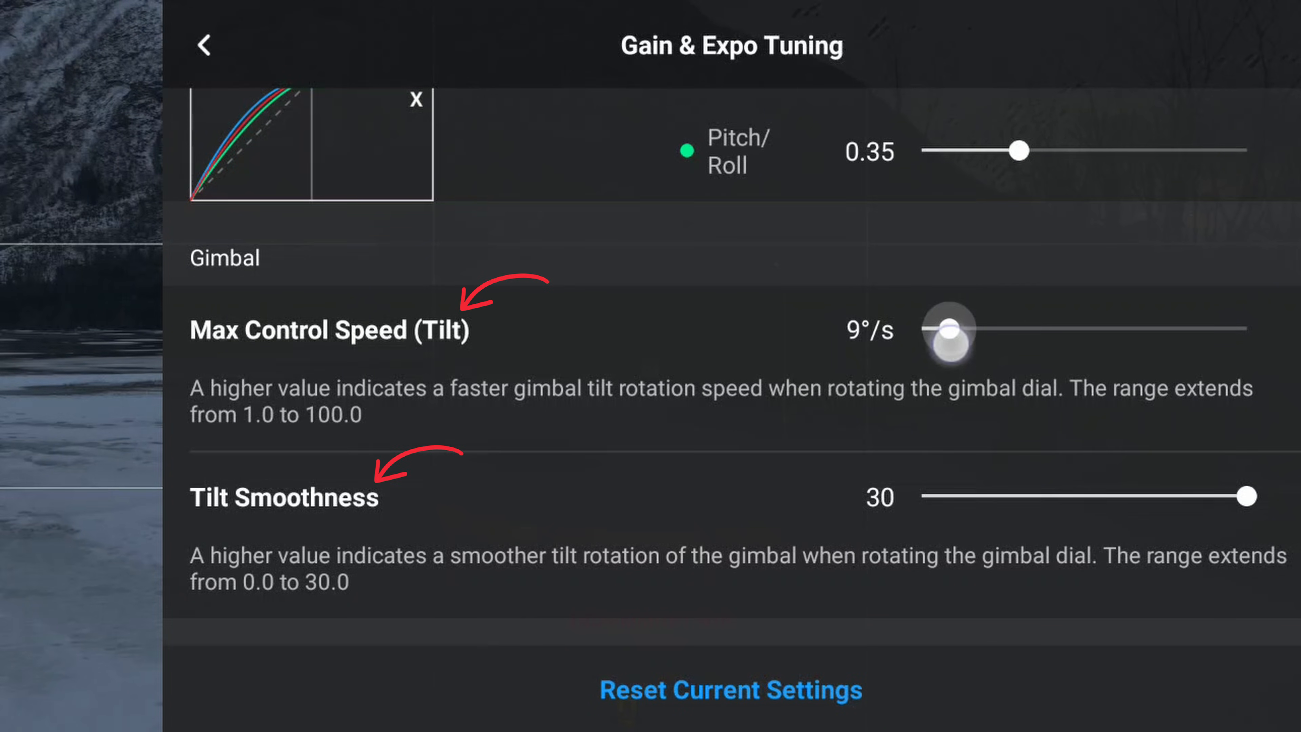
{"action": "left_click", "coordinate": [205, 45]}
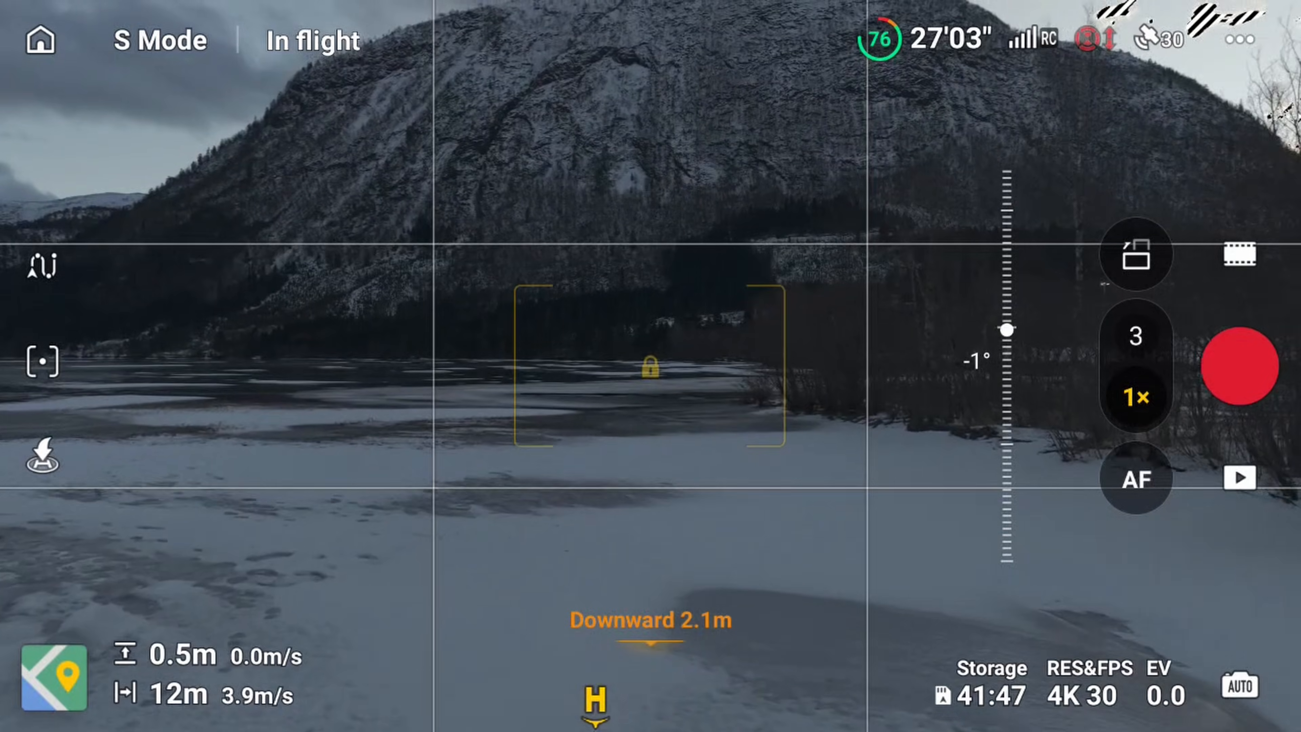